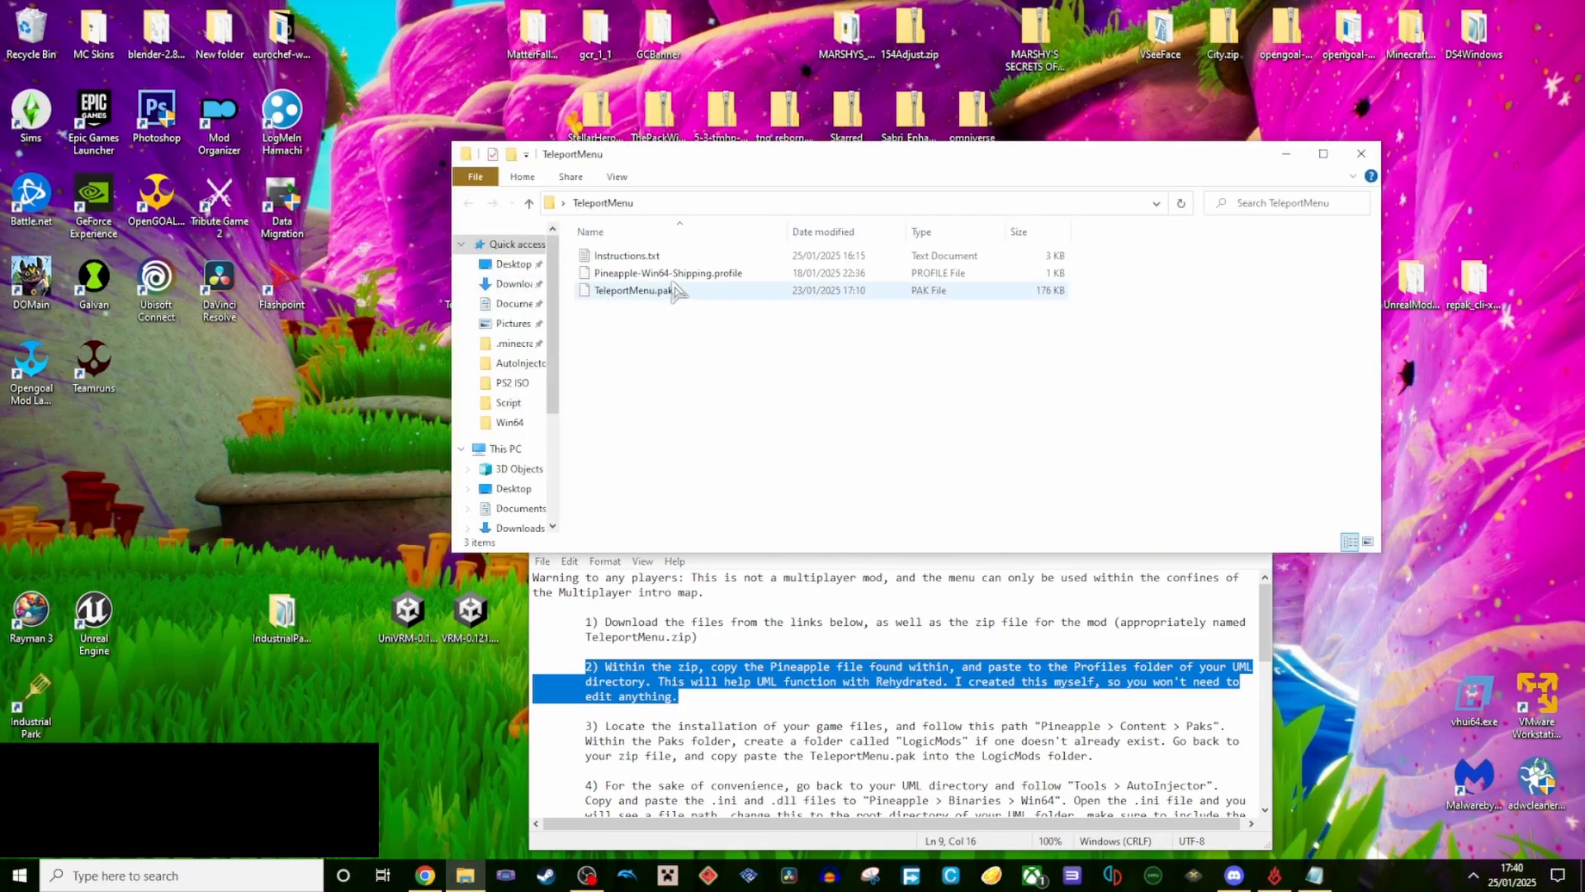
- Copy Pineapple-Win64-Shipping.profile and paste it into UnrealModLoader_V2.2.1's Profiles folder
{"action": "right_click", "coordinate": [667, 272]}
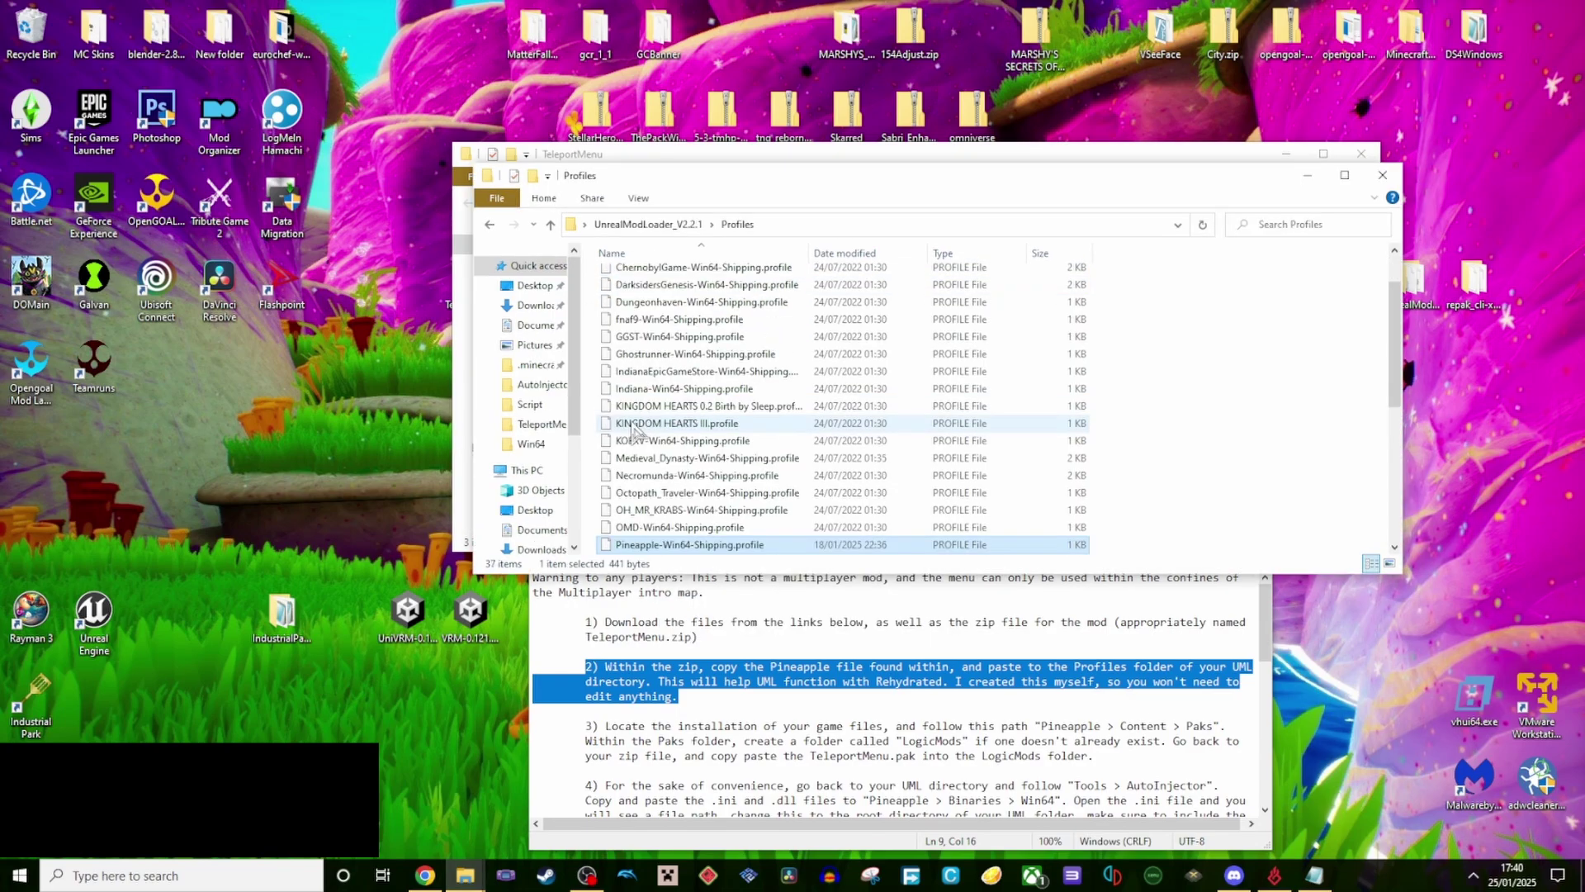
{"action": "scroll", "scroll_direction": "down", "scroll_amount": 3}
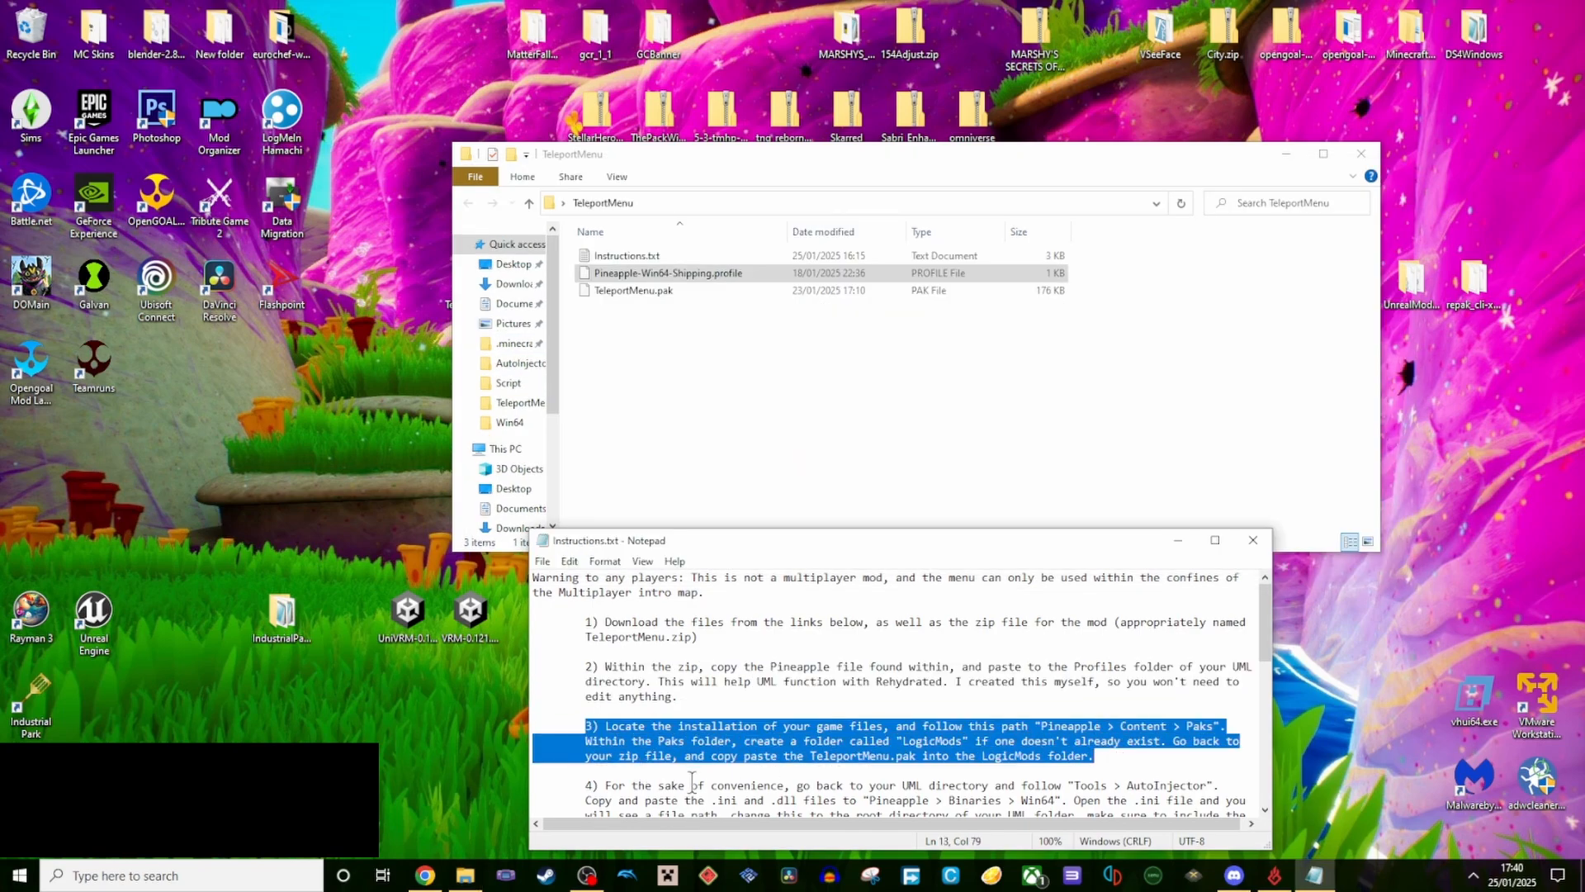
{"action": "mouse_move", "coordinate": [578, 409]}
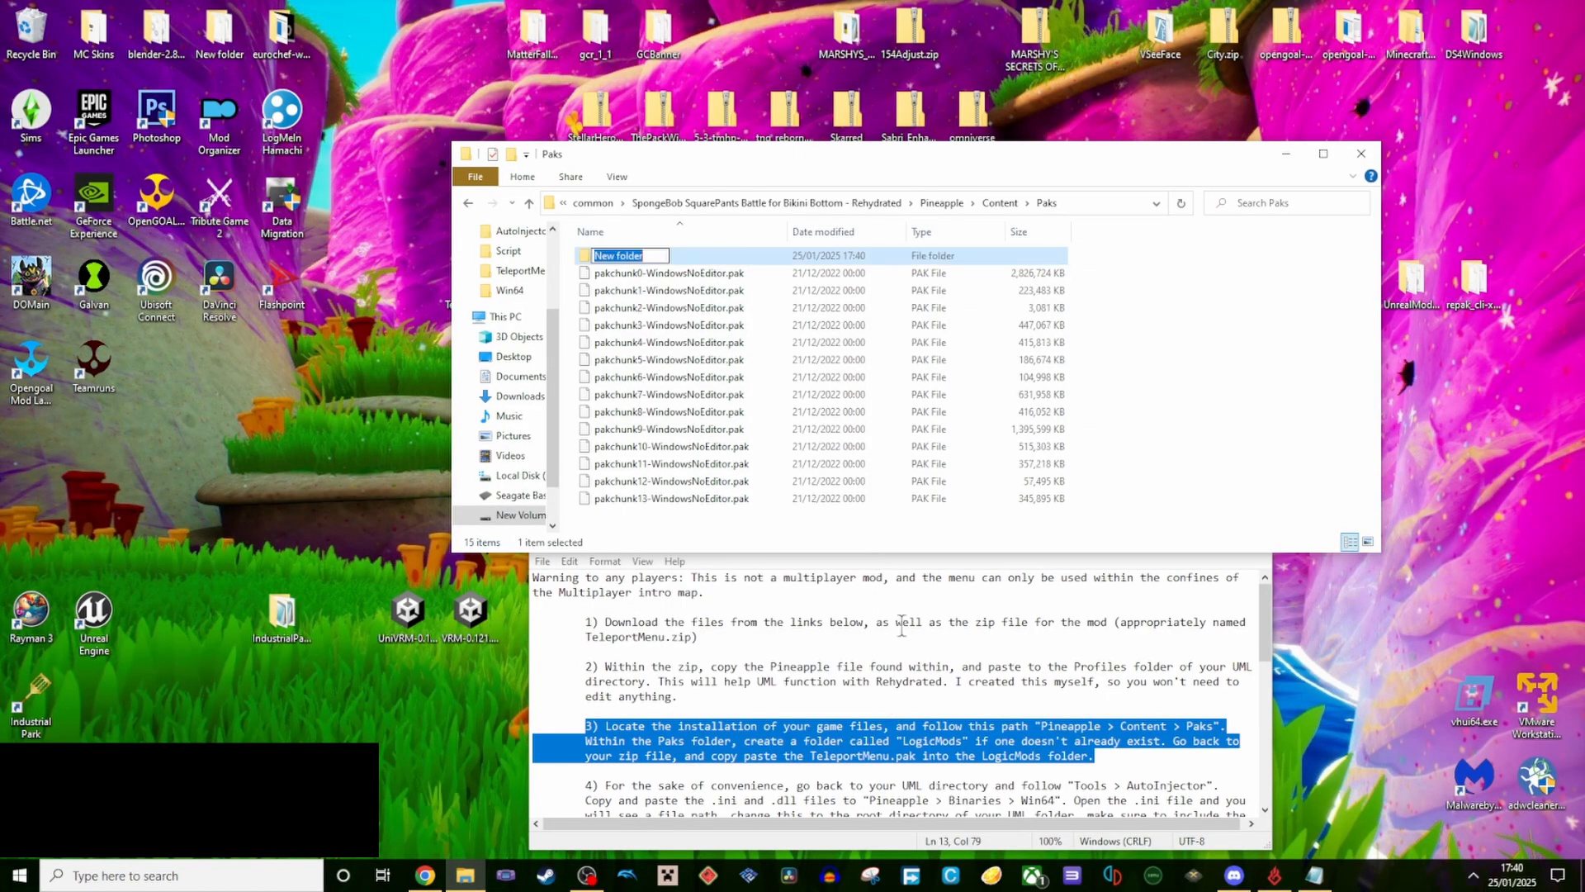
- Create a LogicMods folder in Pineapple > Content > Paks and drop TeleportMenu.pak into it
{"action": "type", "text": "Liog"}
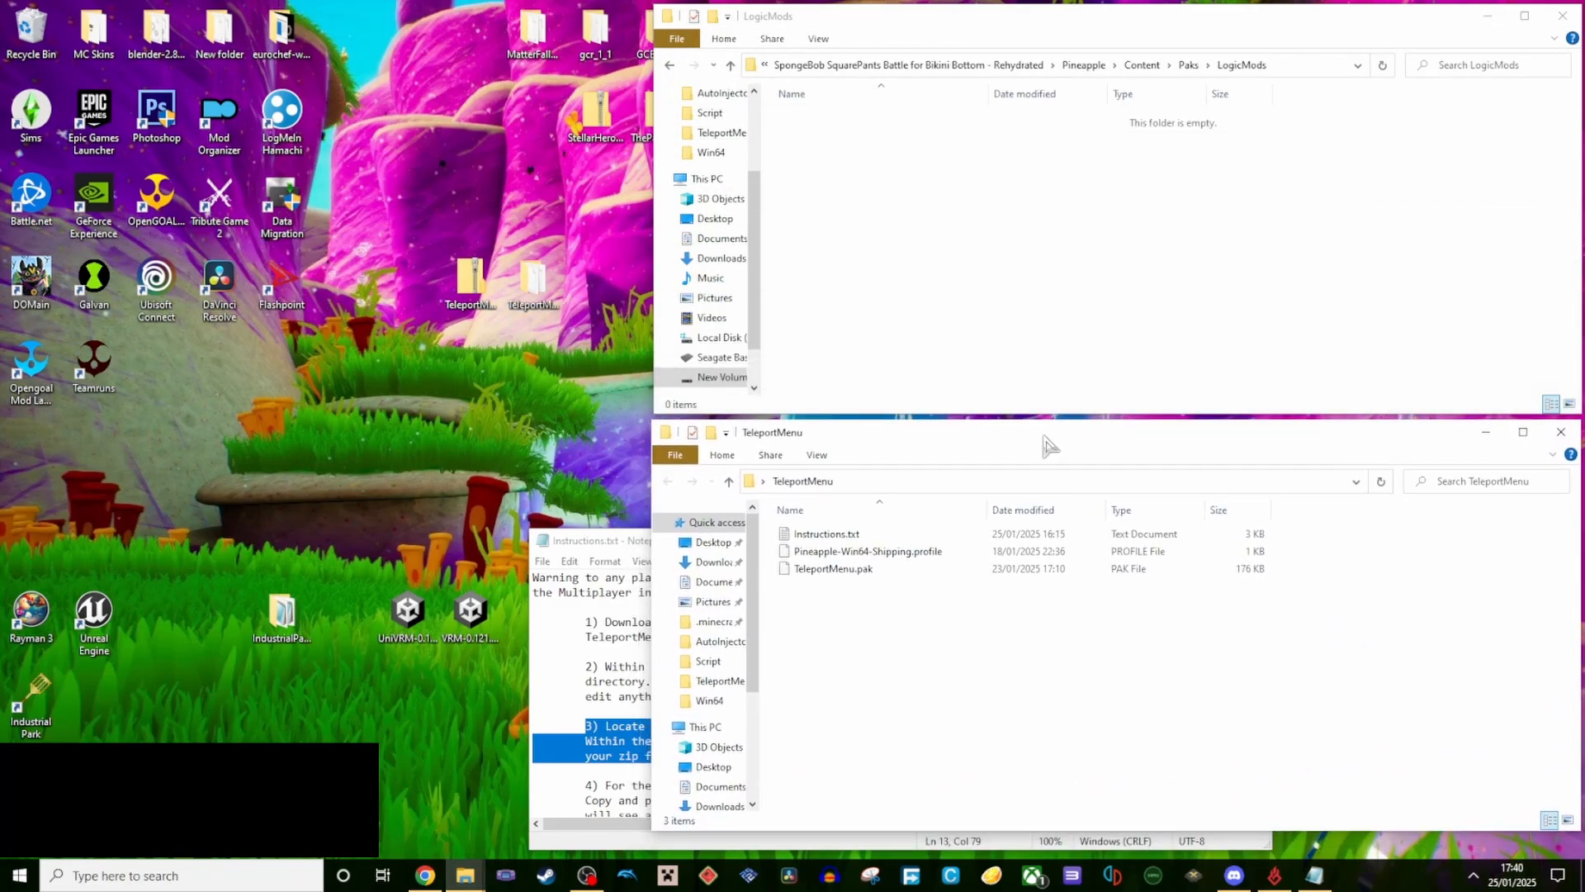
{"action": "left_click", "coordinate": [834, 568]}
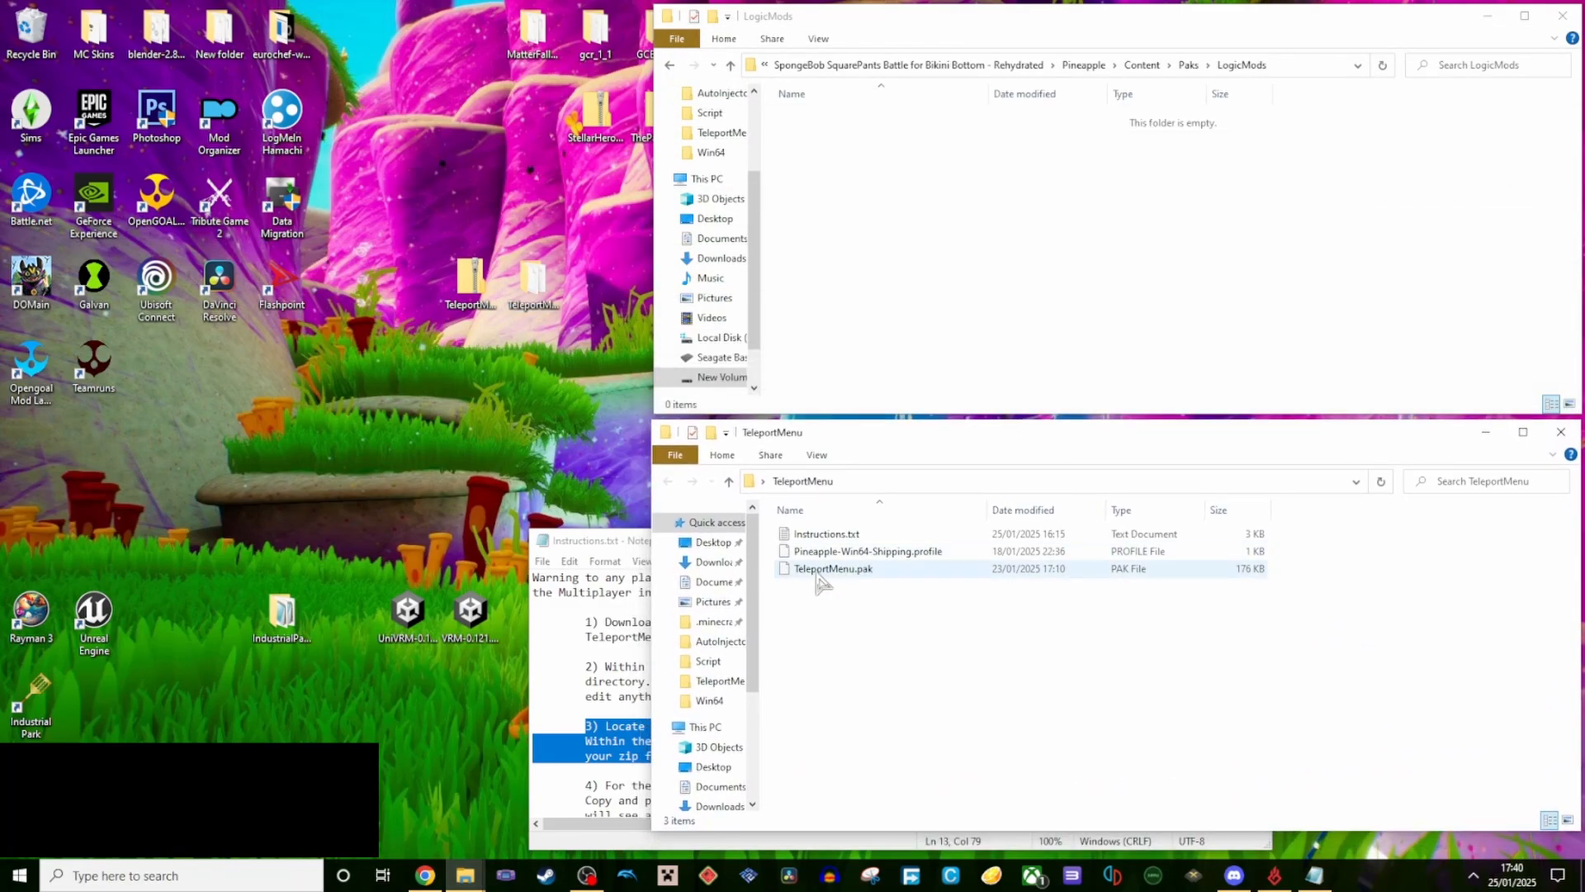
{"action": "left_click_drag", "start_coordinate": [832, 568], "coordinate": [900, 253]}
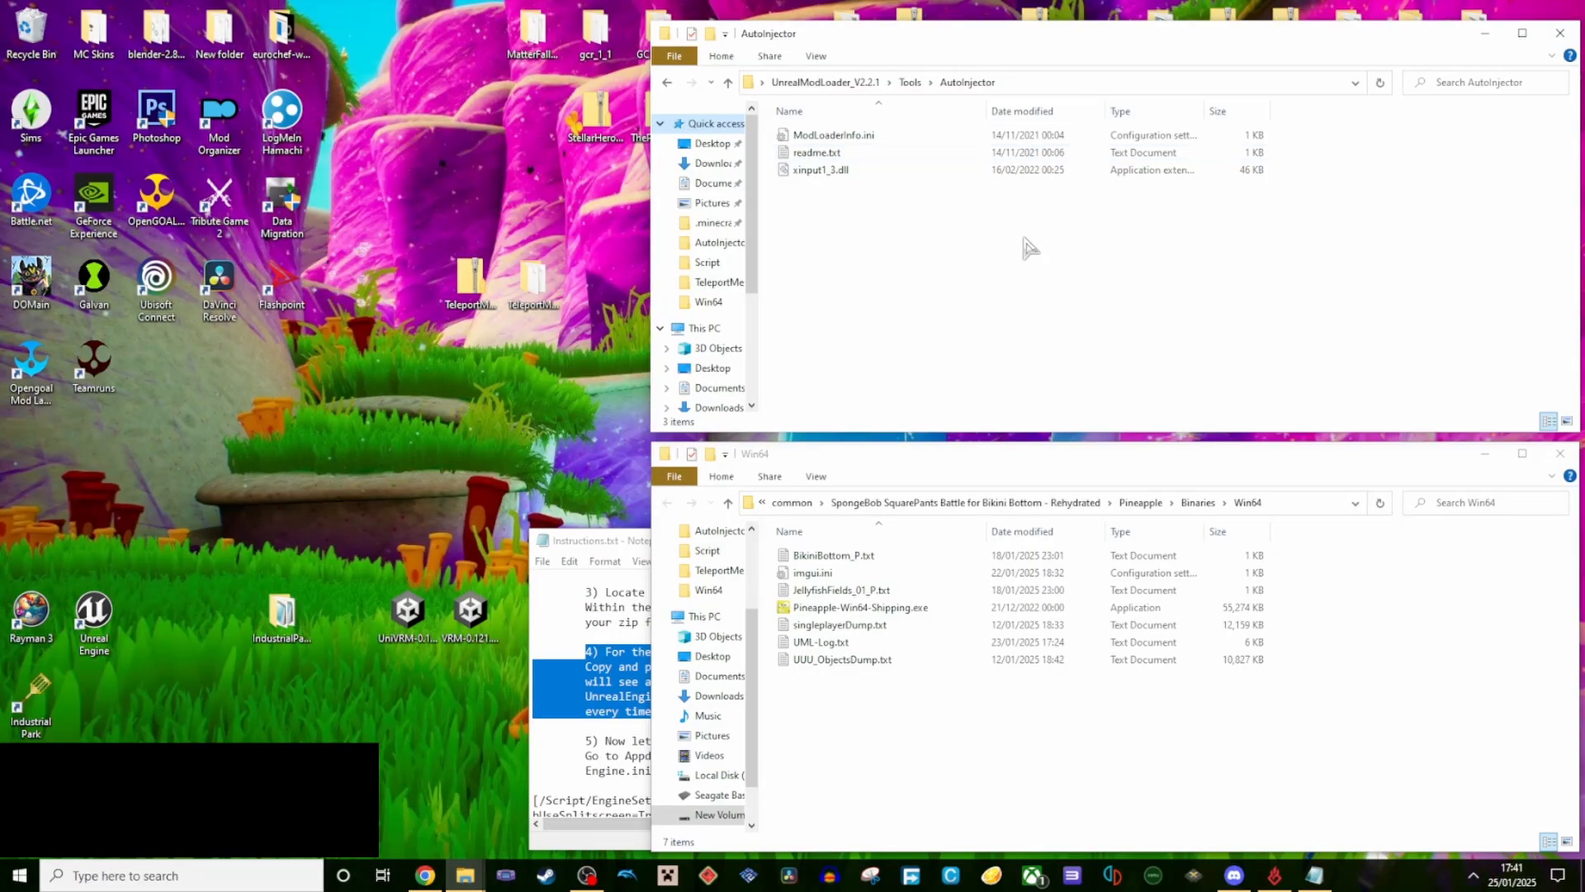
{"action": "mouse_move", "coordinate": [892, 227]}
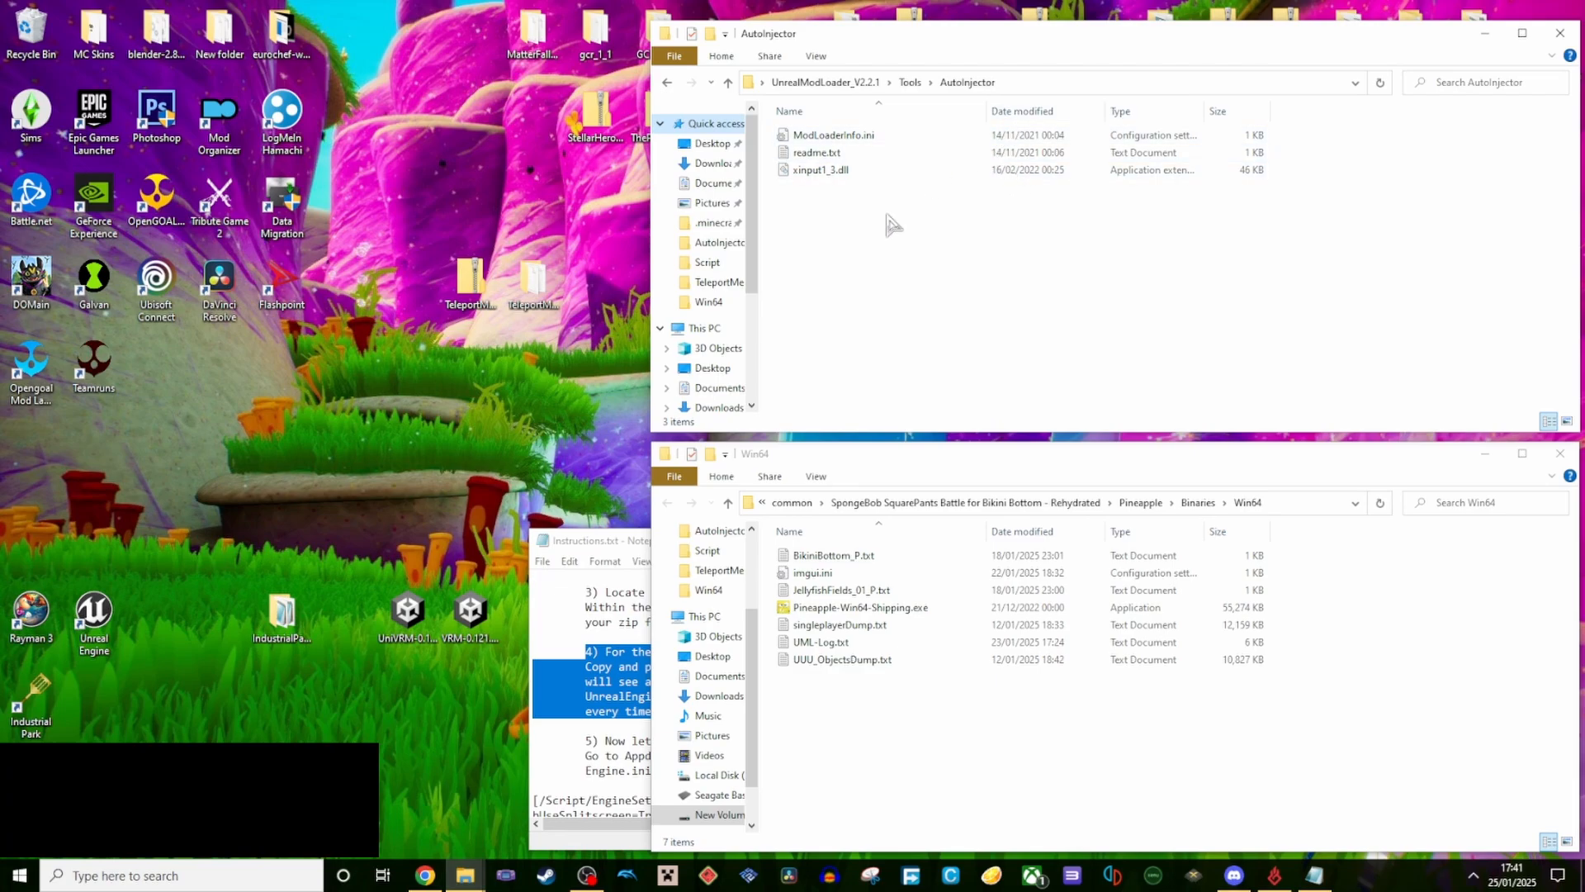
- Copy ModLoaderInfo.ini and xinput1_3.dll into Pineapple > Binaries > Win64 and open the ini in Notepad
{"action": "left_click", "coordinate": [818, 169]}
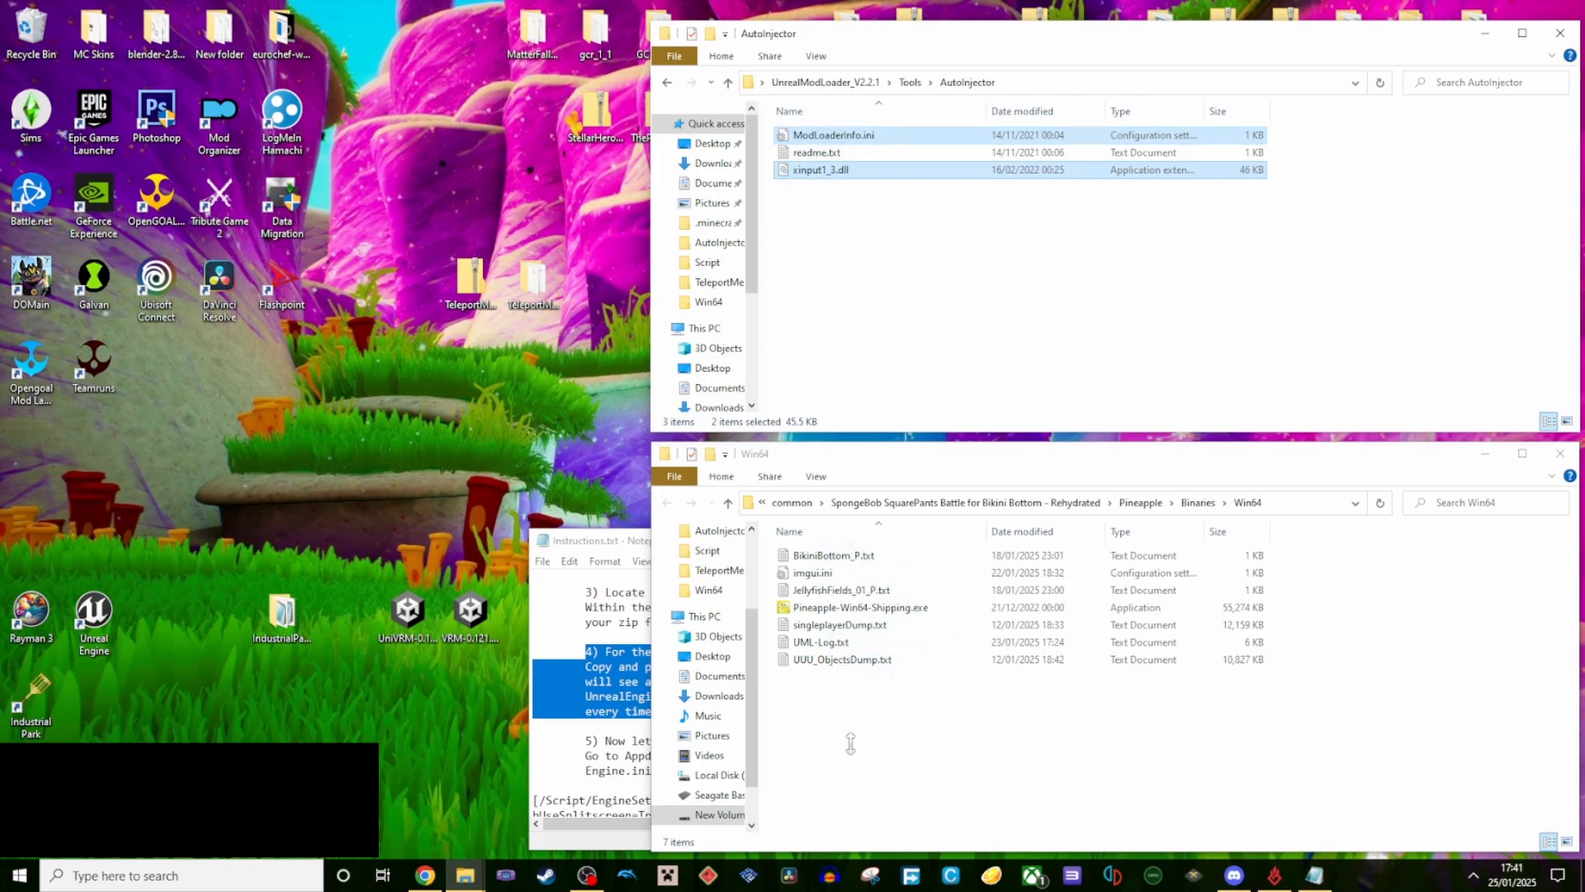
{"action": "double_click", "coordinate": [834, 134]}
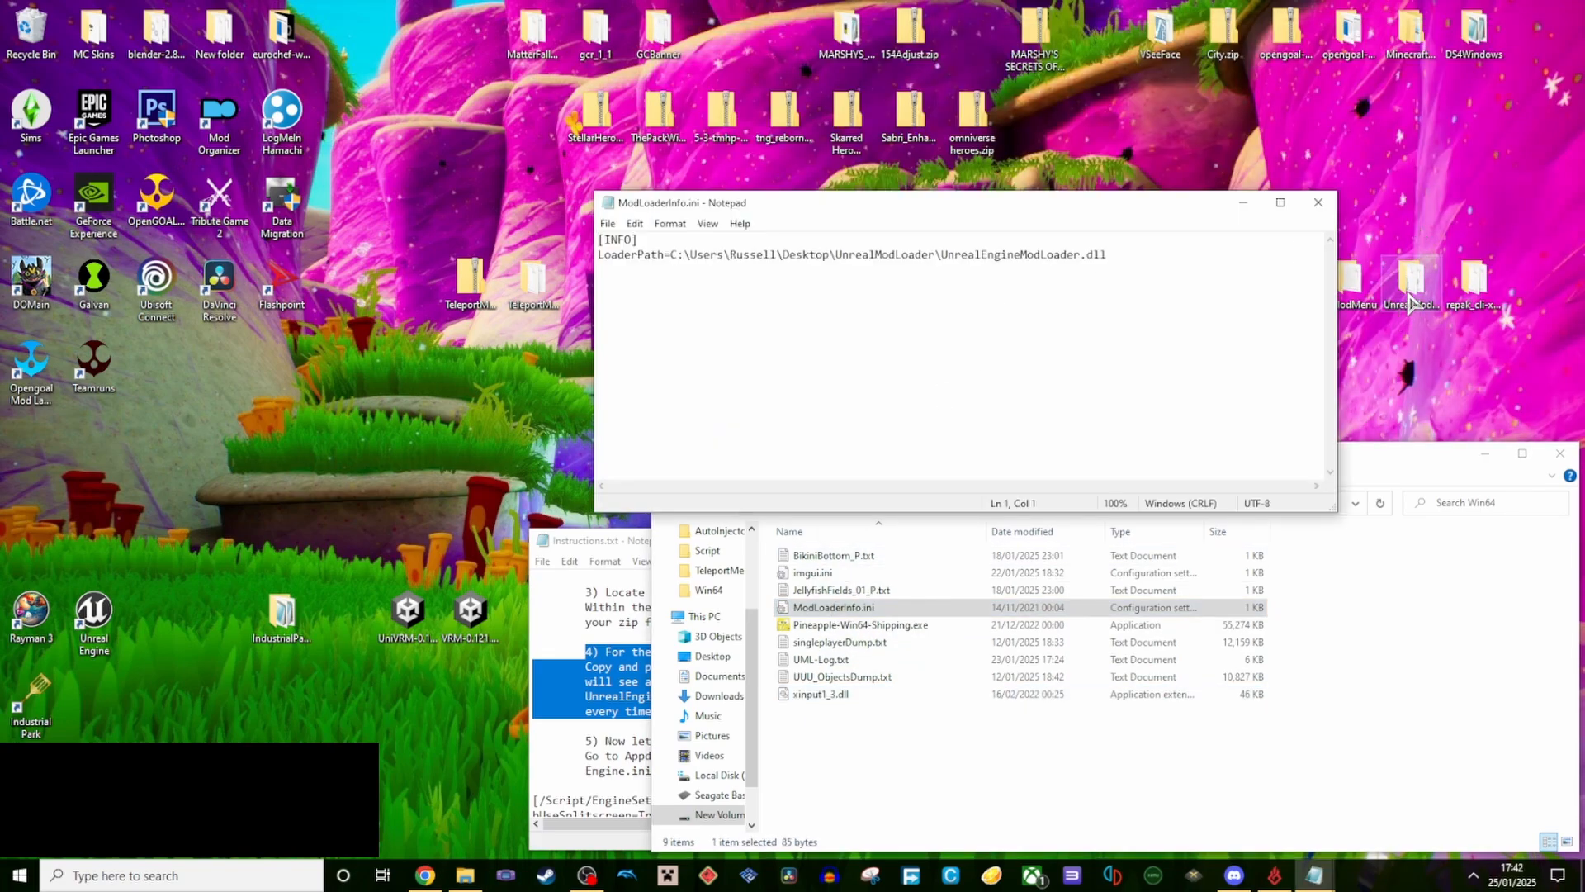
{"action": "mouse_move", "coordinate": [1399, 306]}
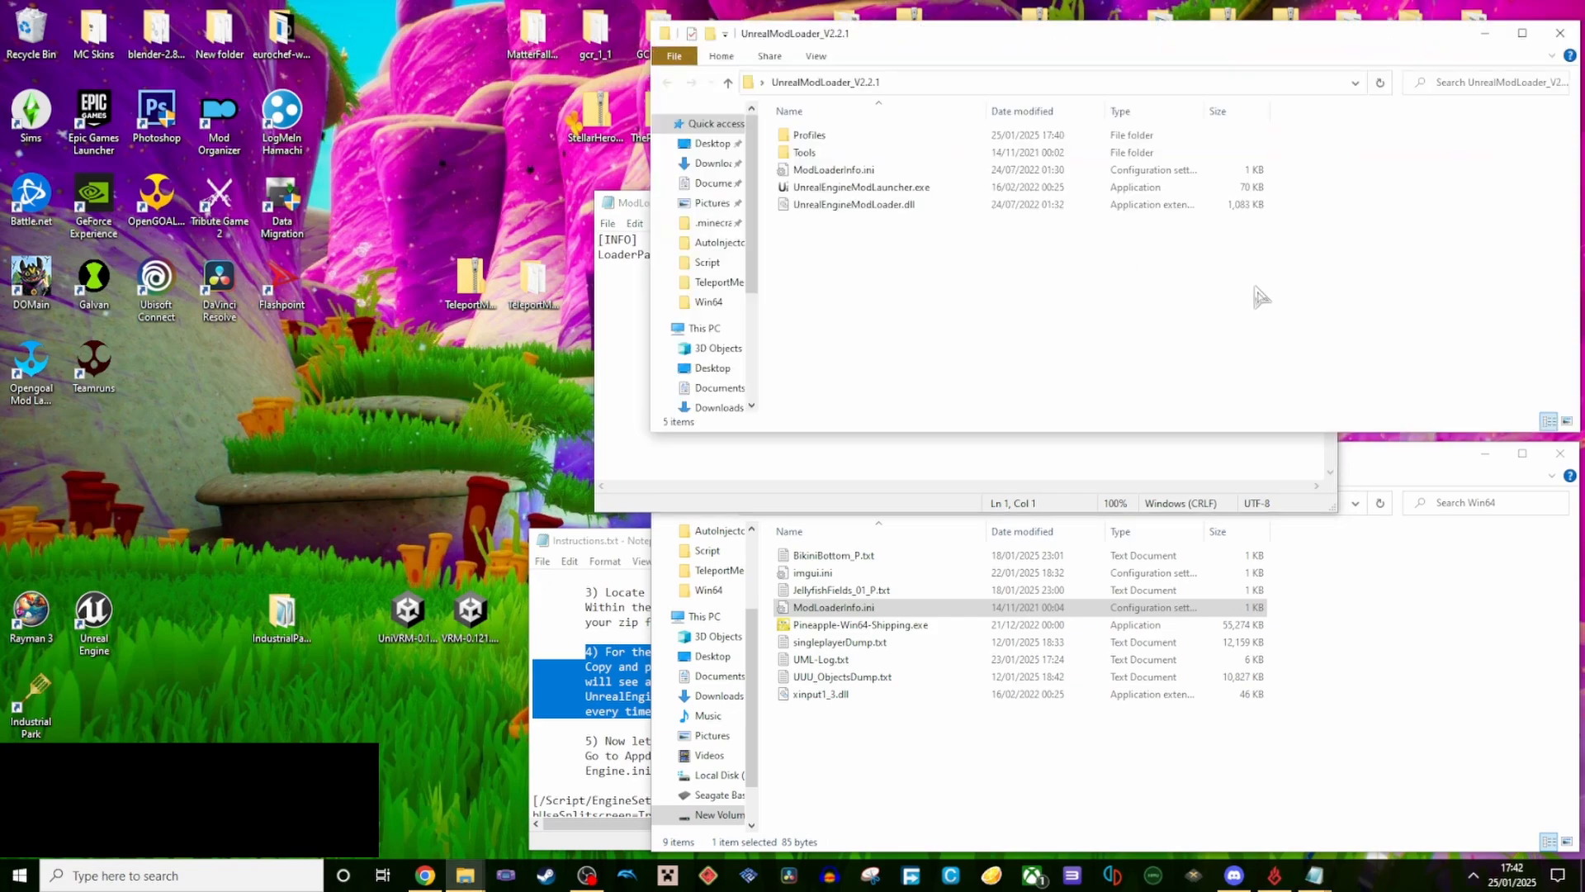
- Replace LoaderPath's folder with C:\Users\Josh\Desktop\UnrealModLoader_V2.2.1\ in ModLoaderInfo.ini
{"action": "right_click", "coordinate": [870, 82]}
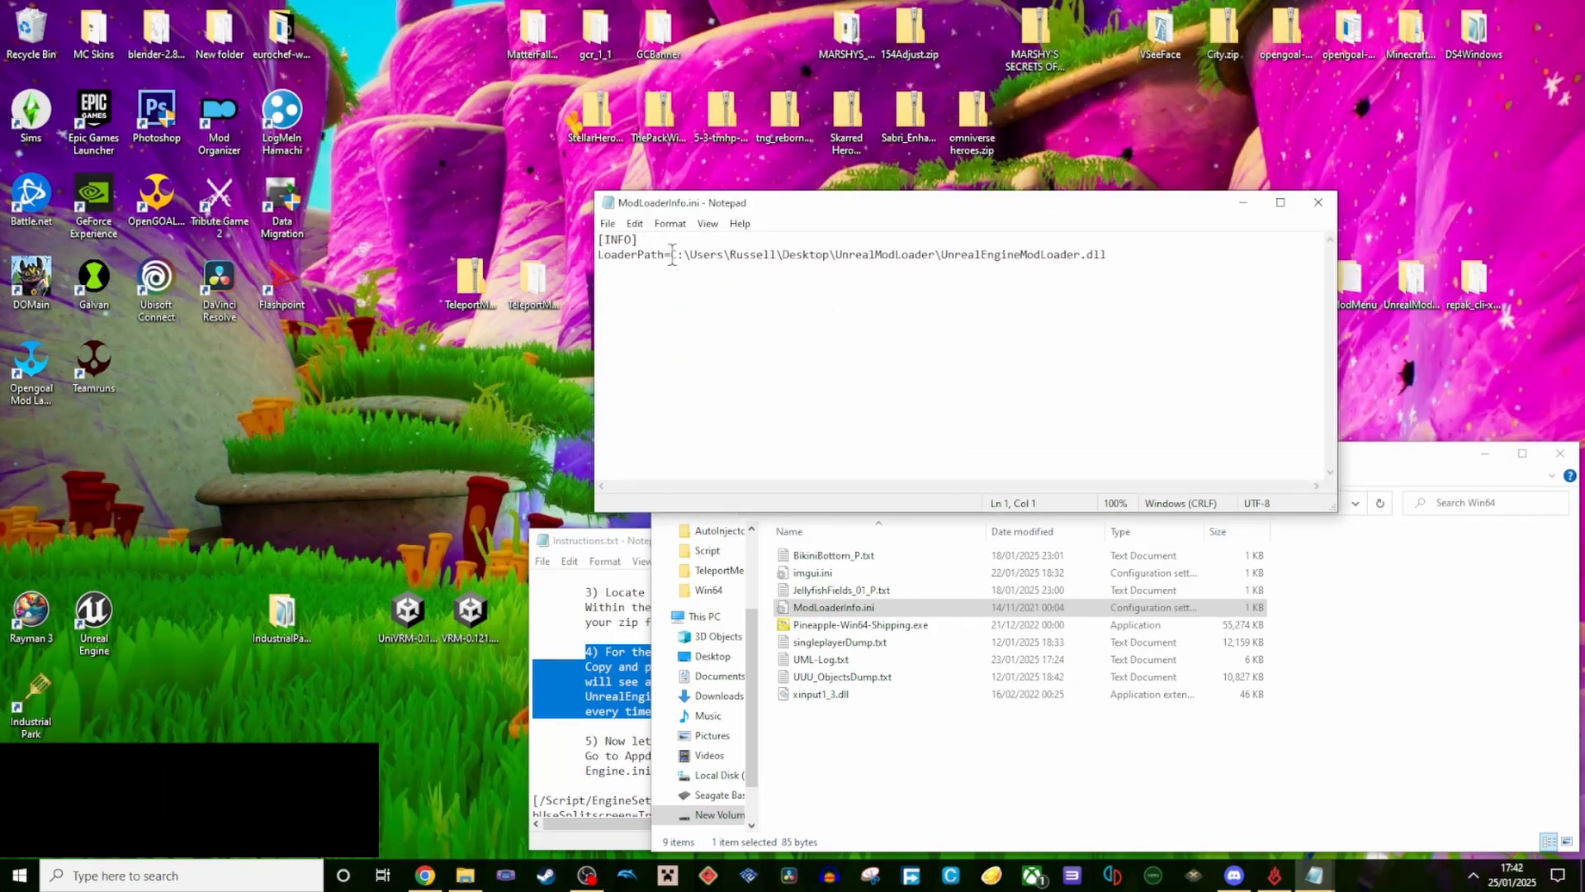
{"action": "left_click_drag", "start_coordinate": [674, 253], "coordinate": [941, 254]}
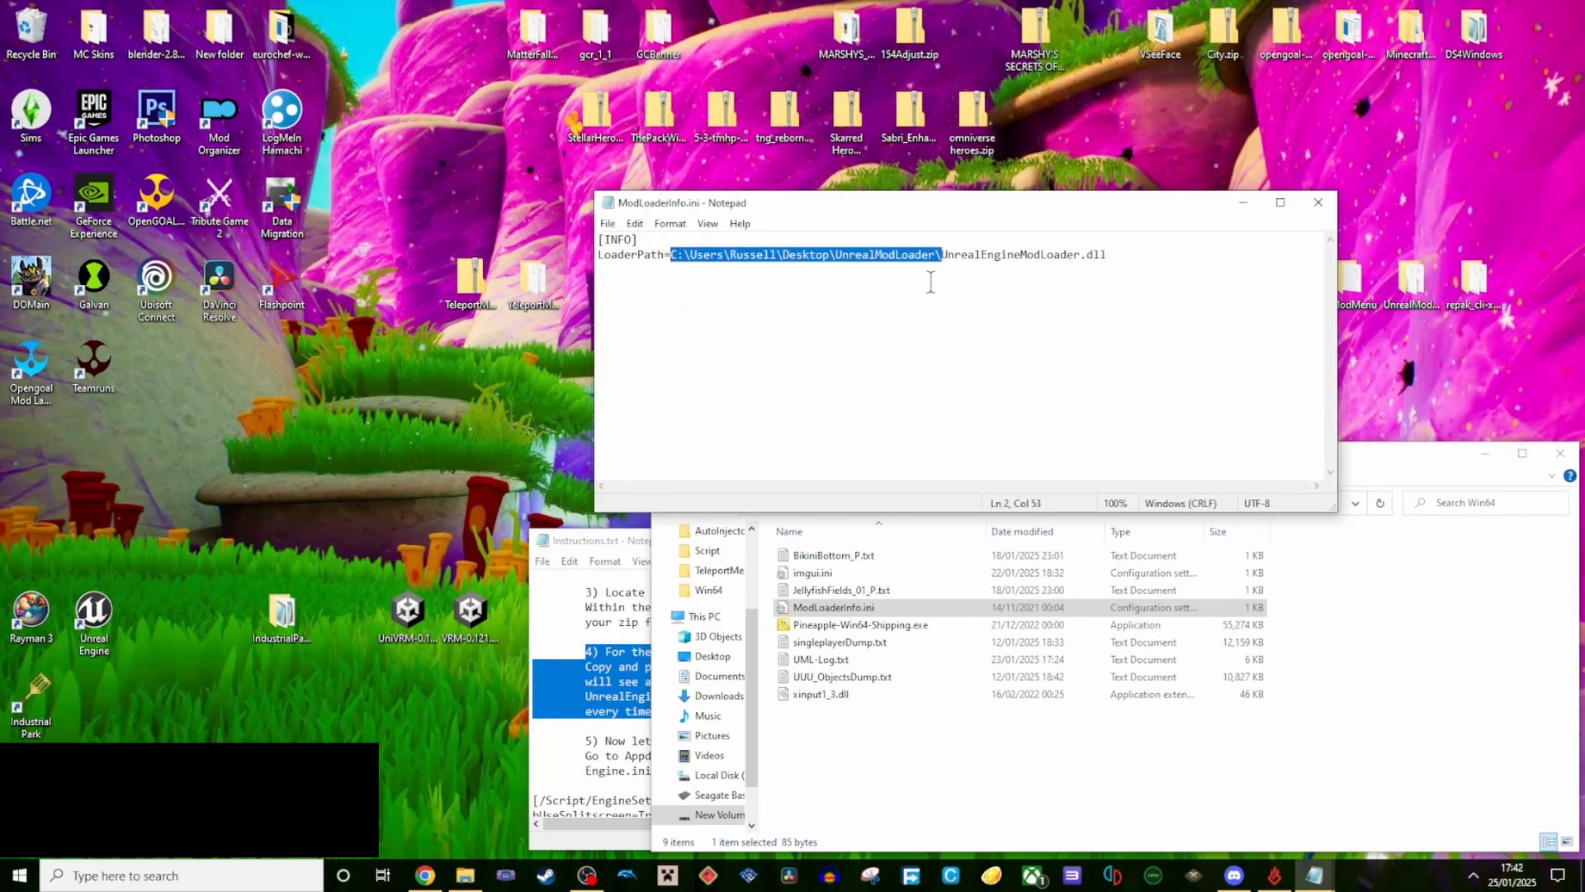
{"action": "type", "text": "C:\\Users\\Josh\\Desktop\\UnrealModLoader_V2.2.1\\"}
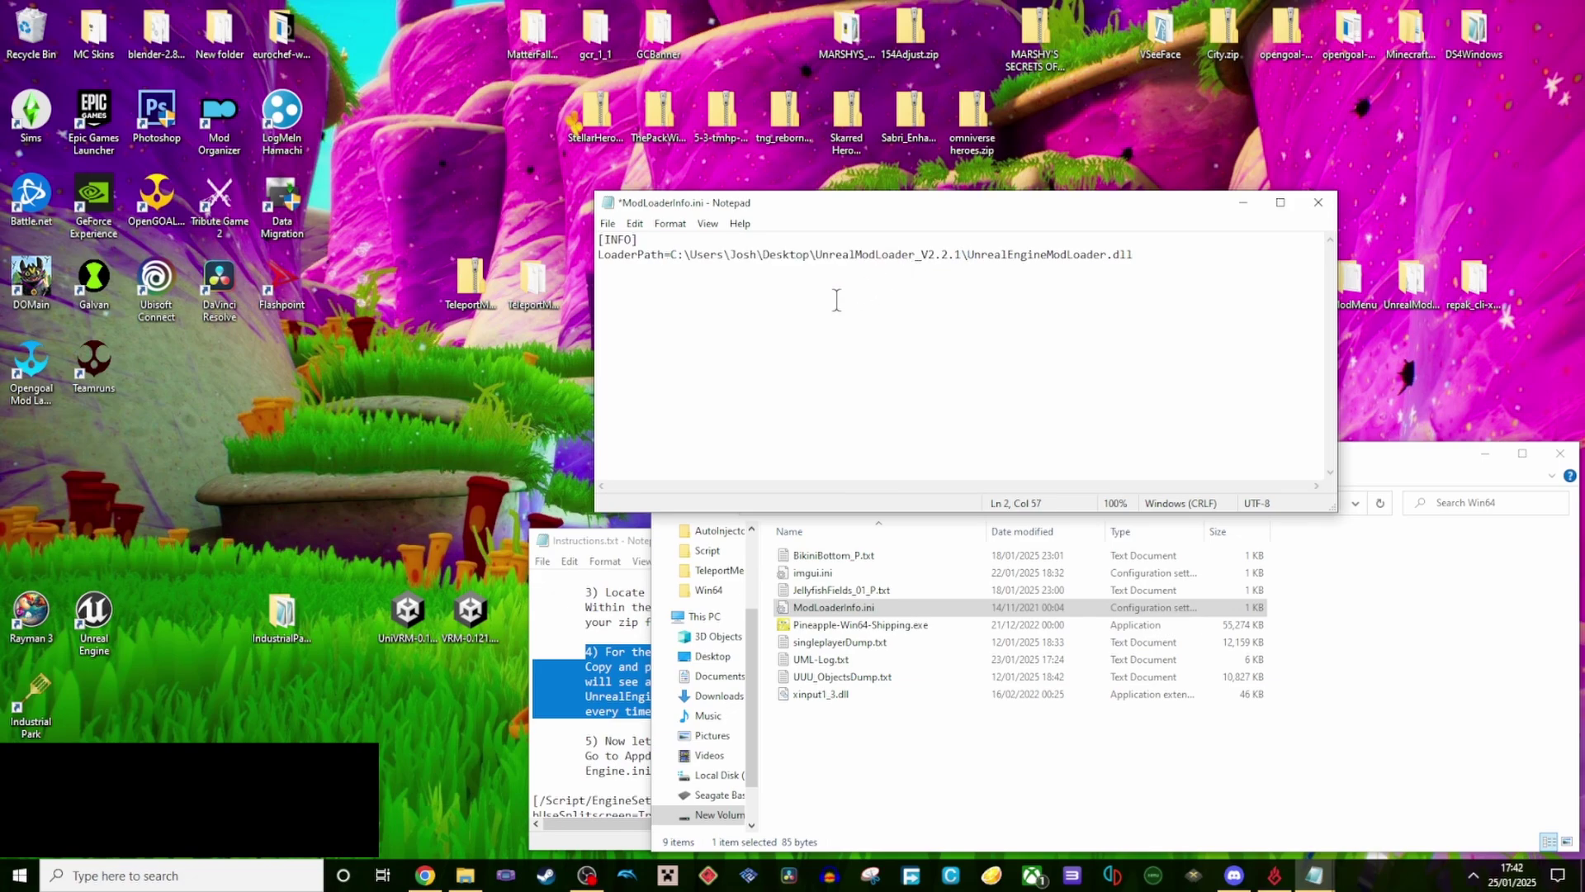
{"action": "mouse_move", "coordinate": [763, 318]}
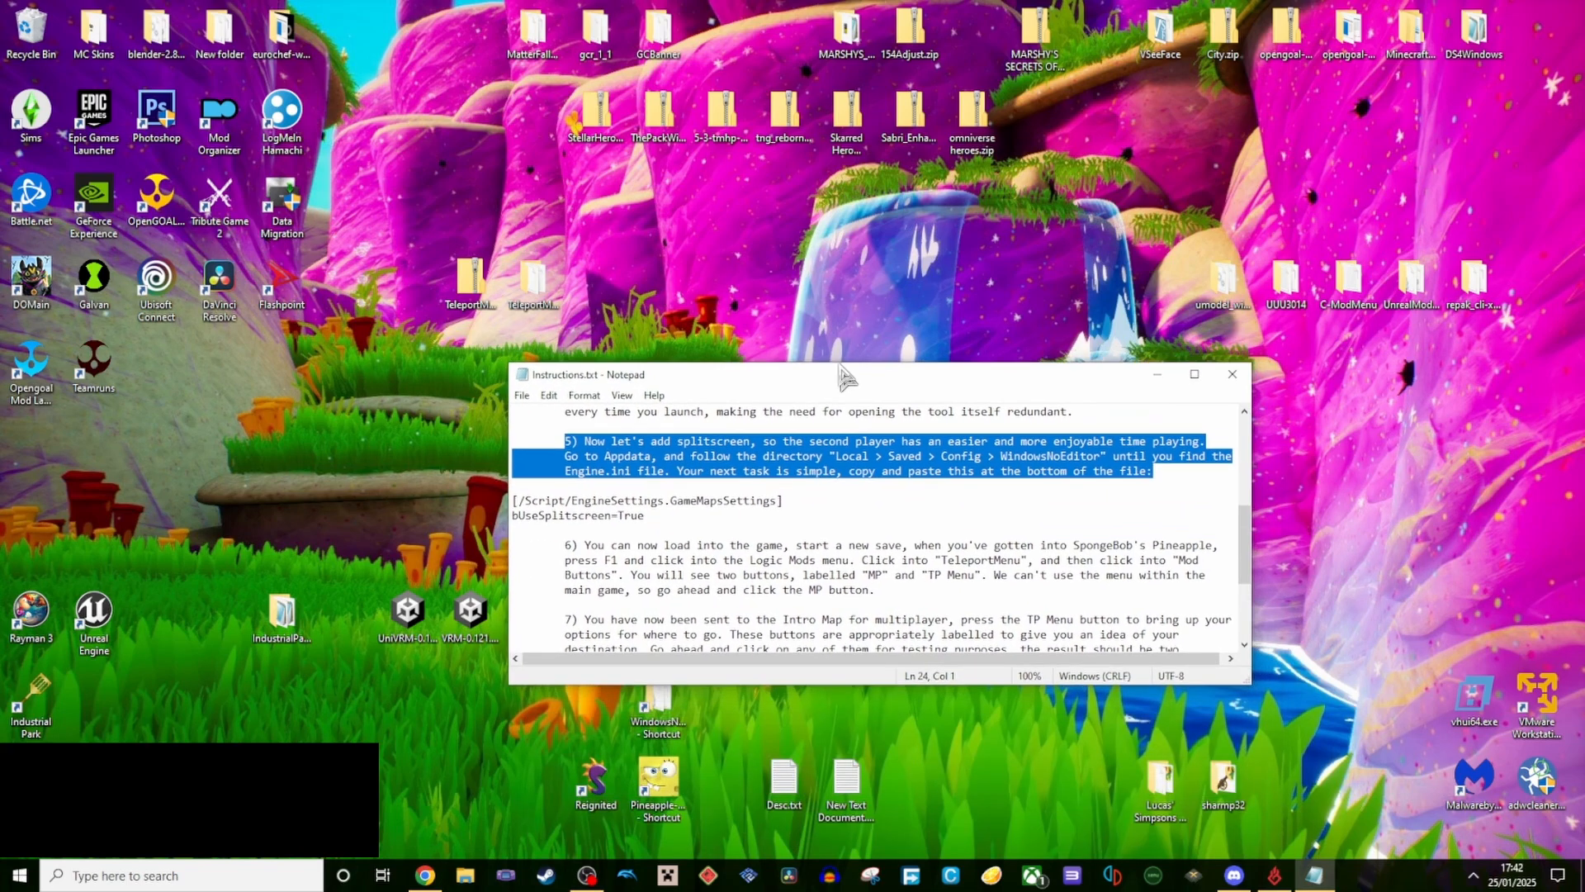
- Open Engine.ini from AppData > Local > Pineapple > Saved > Config > WindowsNoEditor
{"action": "left_click_drag", "start_coordinate": [847, 374], "coordinate": [832, 330]}
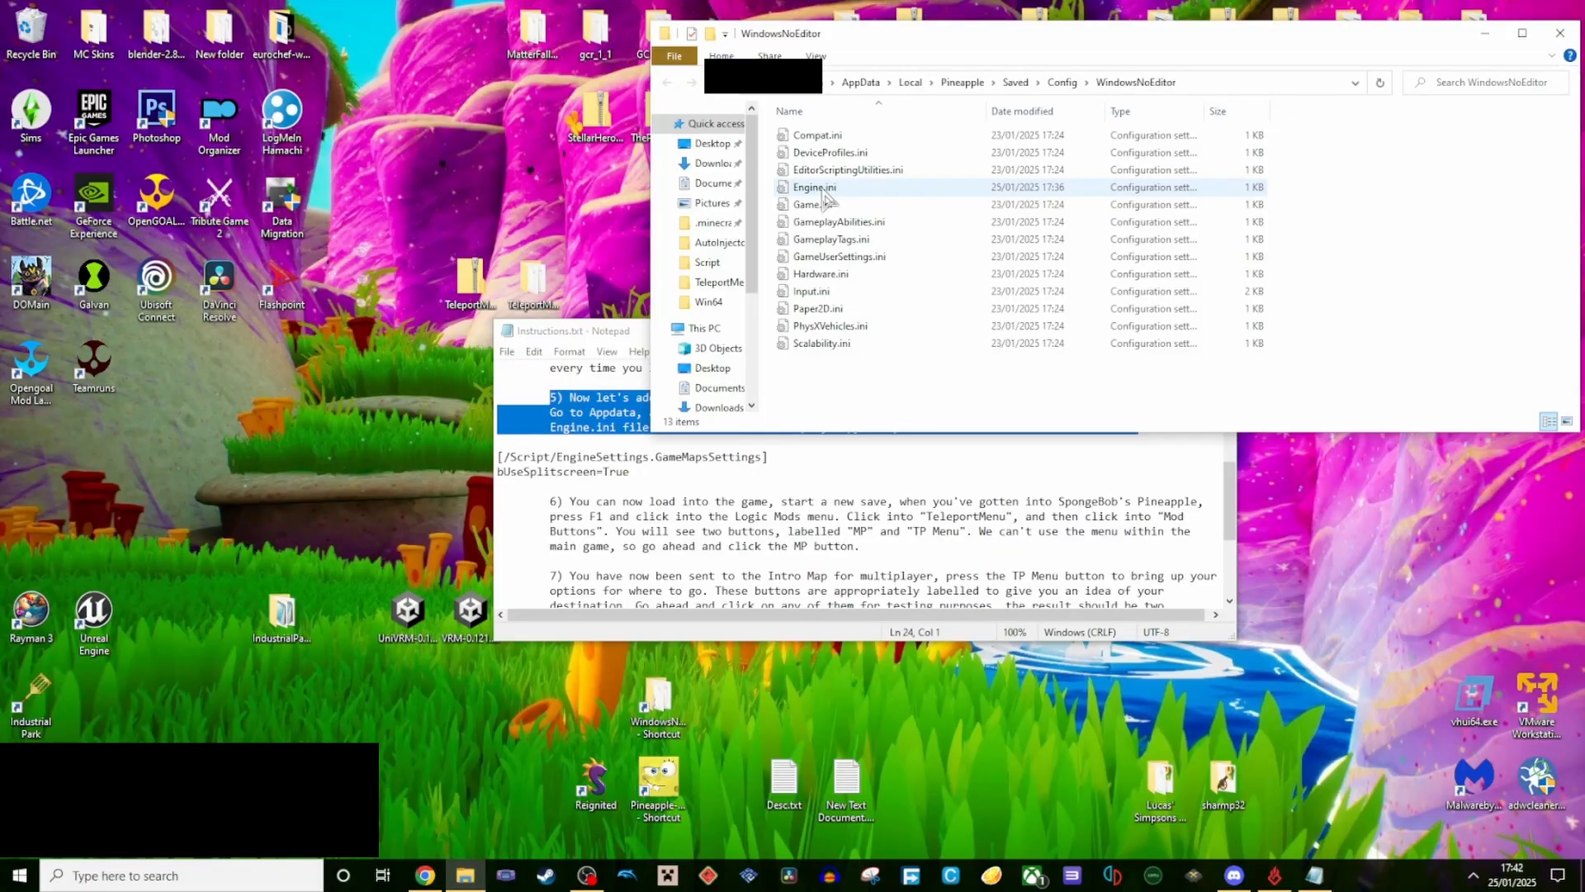
{"action": "double_click", "coordinate": [814, 186]}
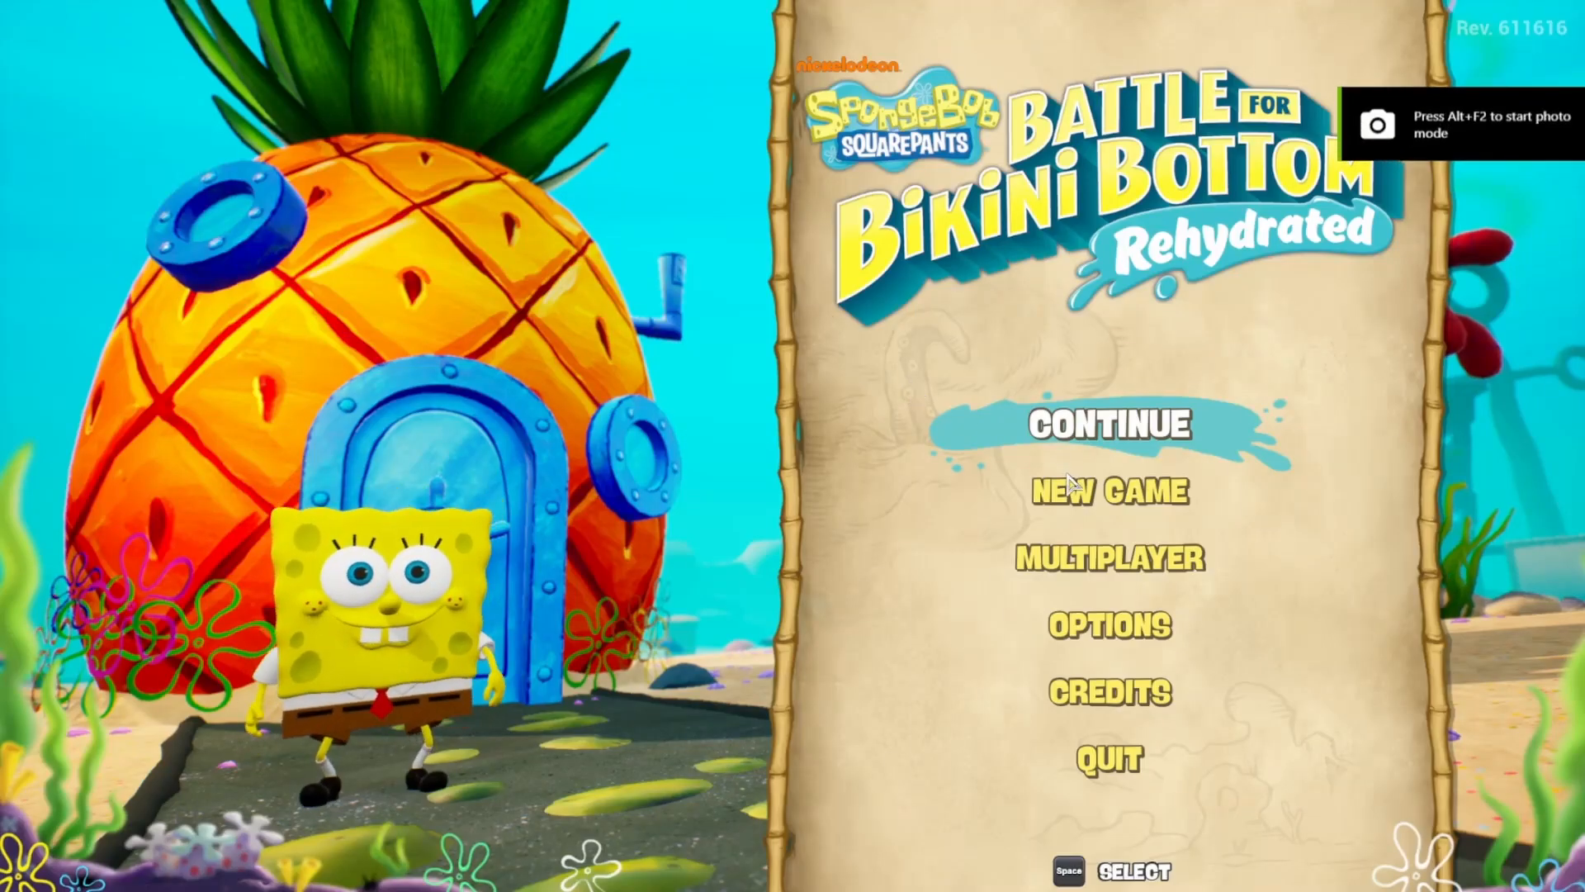
- Continue from the main menu and load the first save slot dated Jan 23, 2025
{"action": "left_click", "coordinate": [1109, 426]}
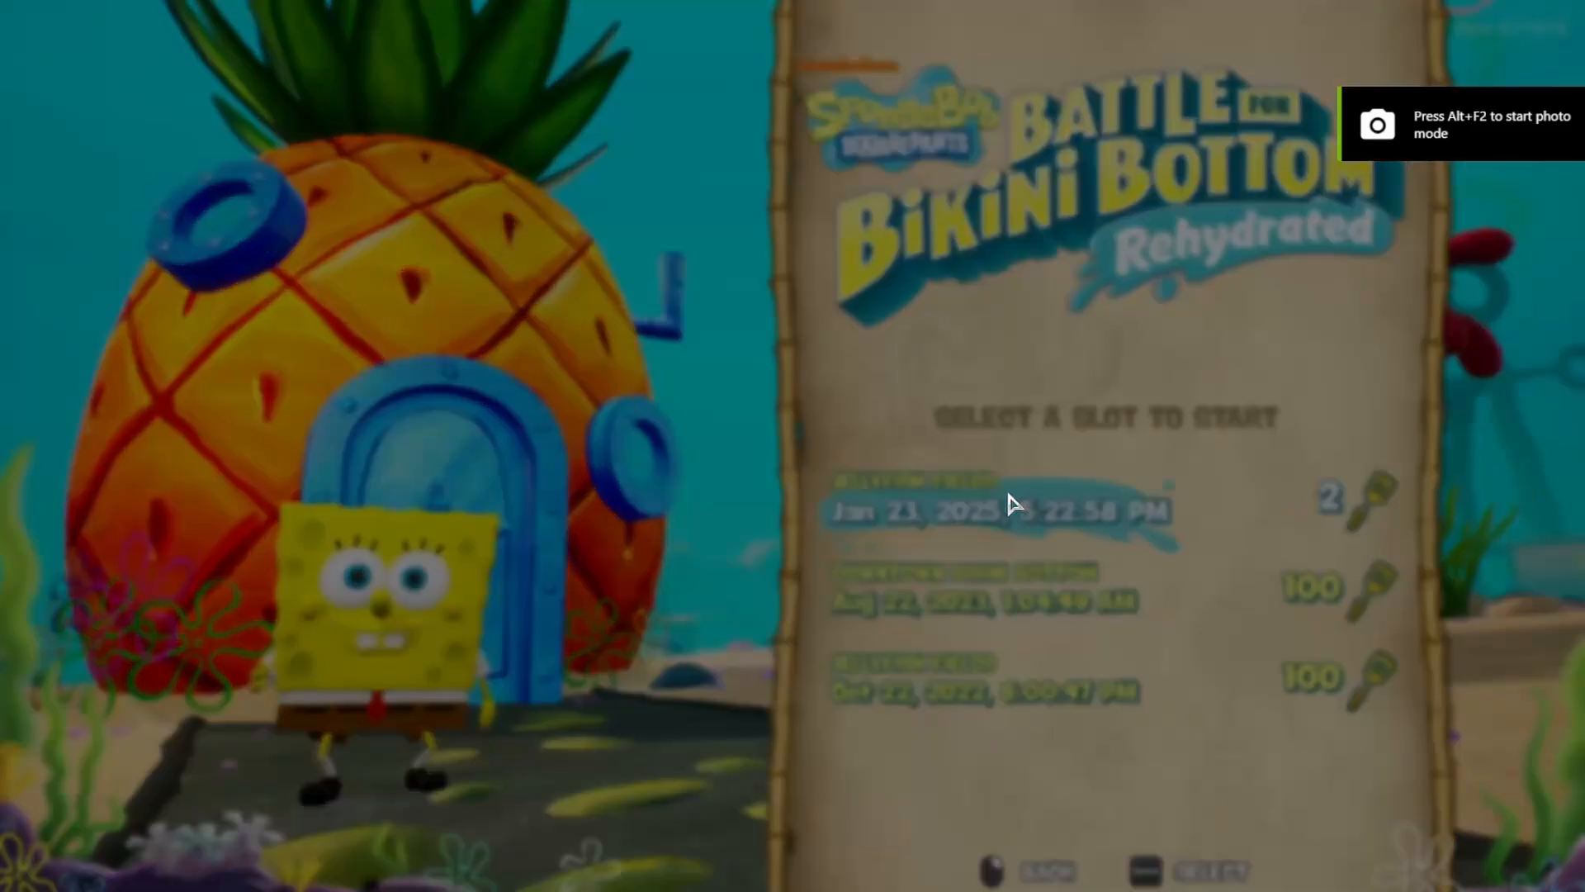
{"action": "left_click", "coordinate": [997, 510]}
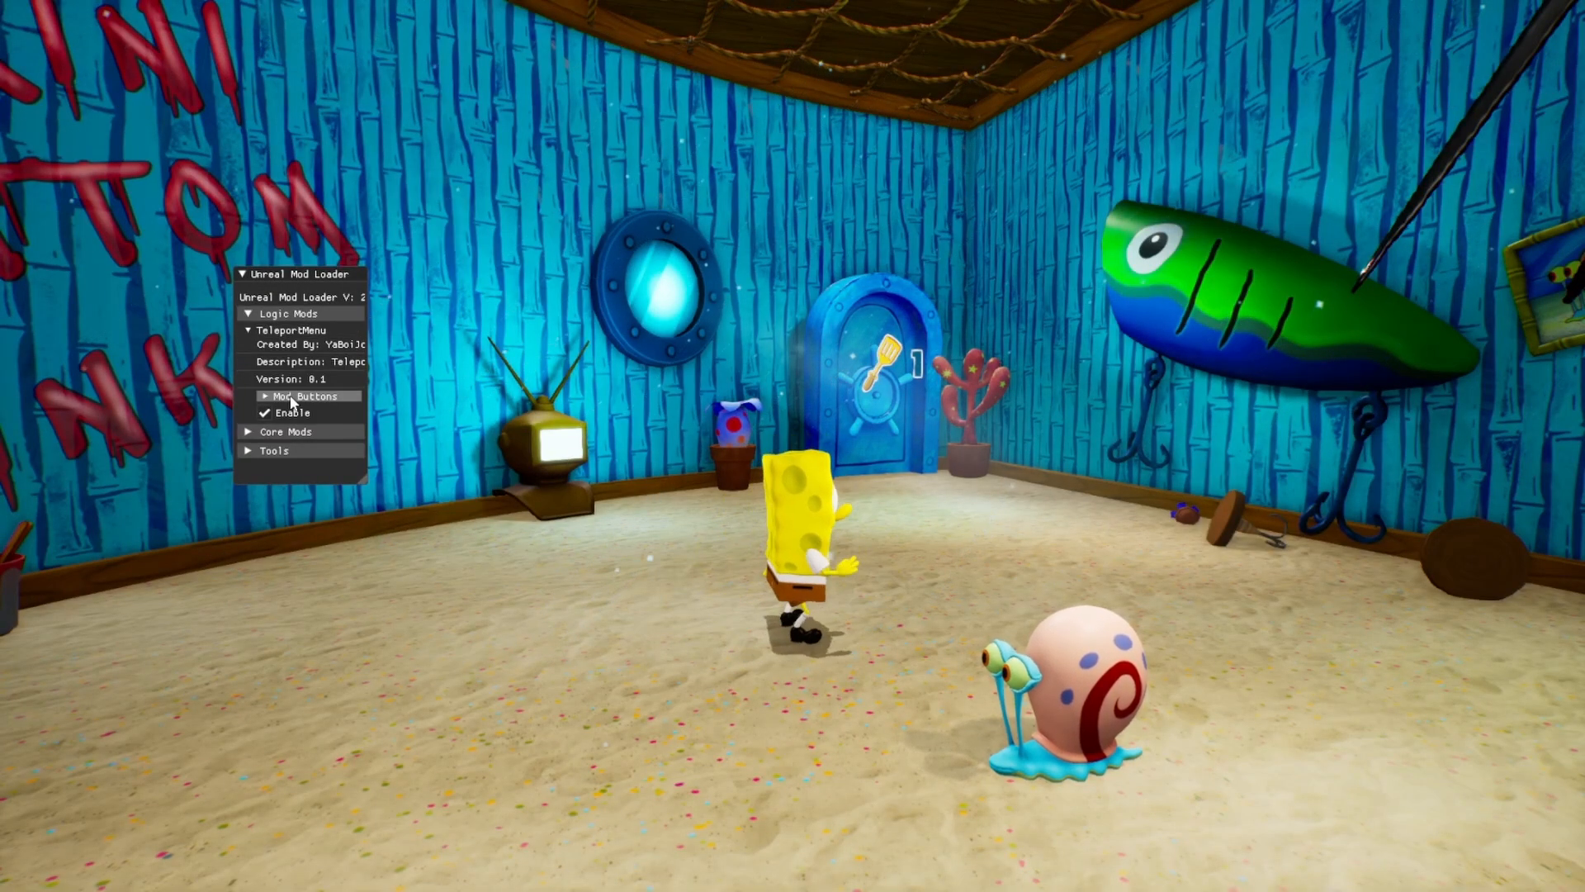
- Expand TeleportMenu's Mod Buttons in the mod loader overlay and start MP two-player mode
{"action": "left_click", "coordinate": [304, 395]}
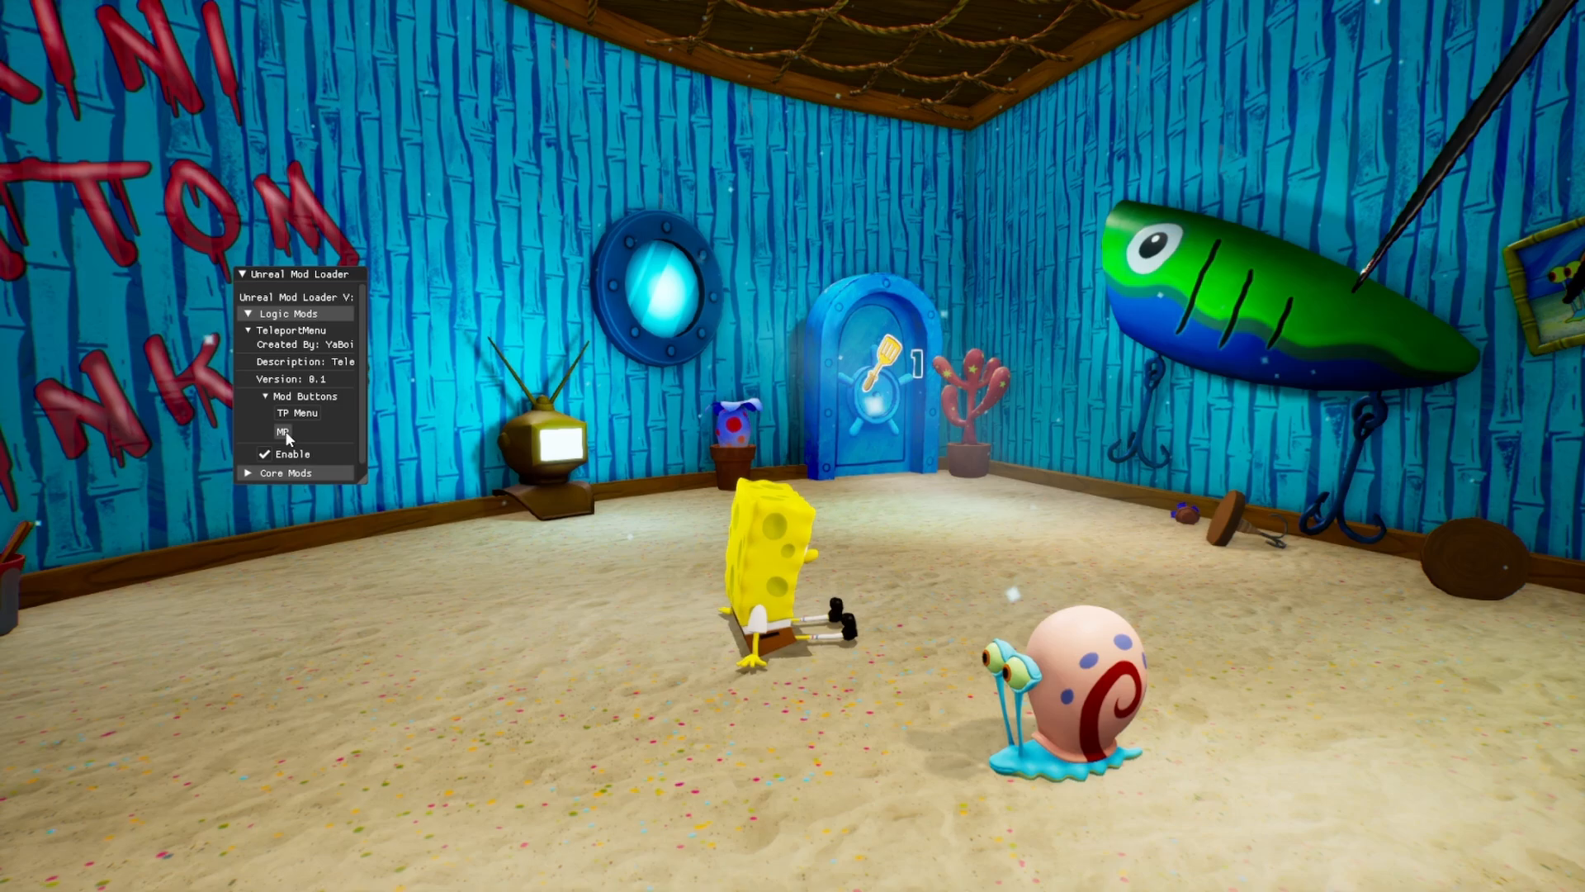
{"action": "left_click", "coordinate": [281, 431]}
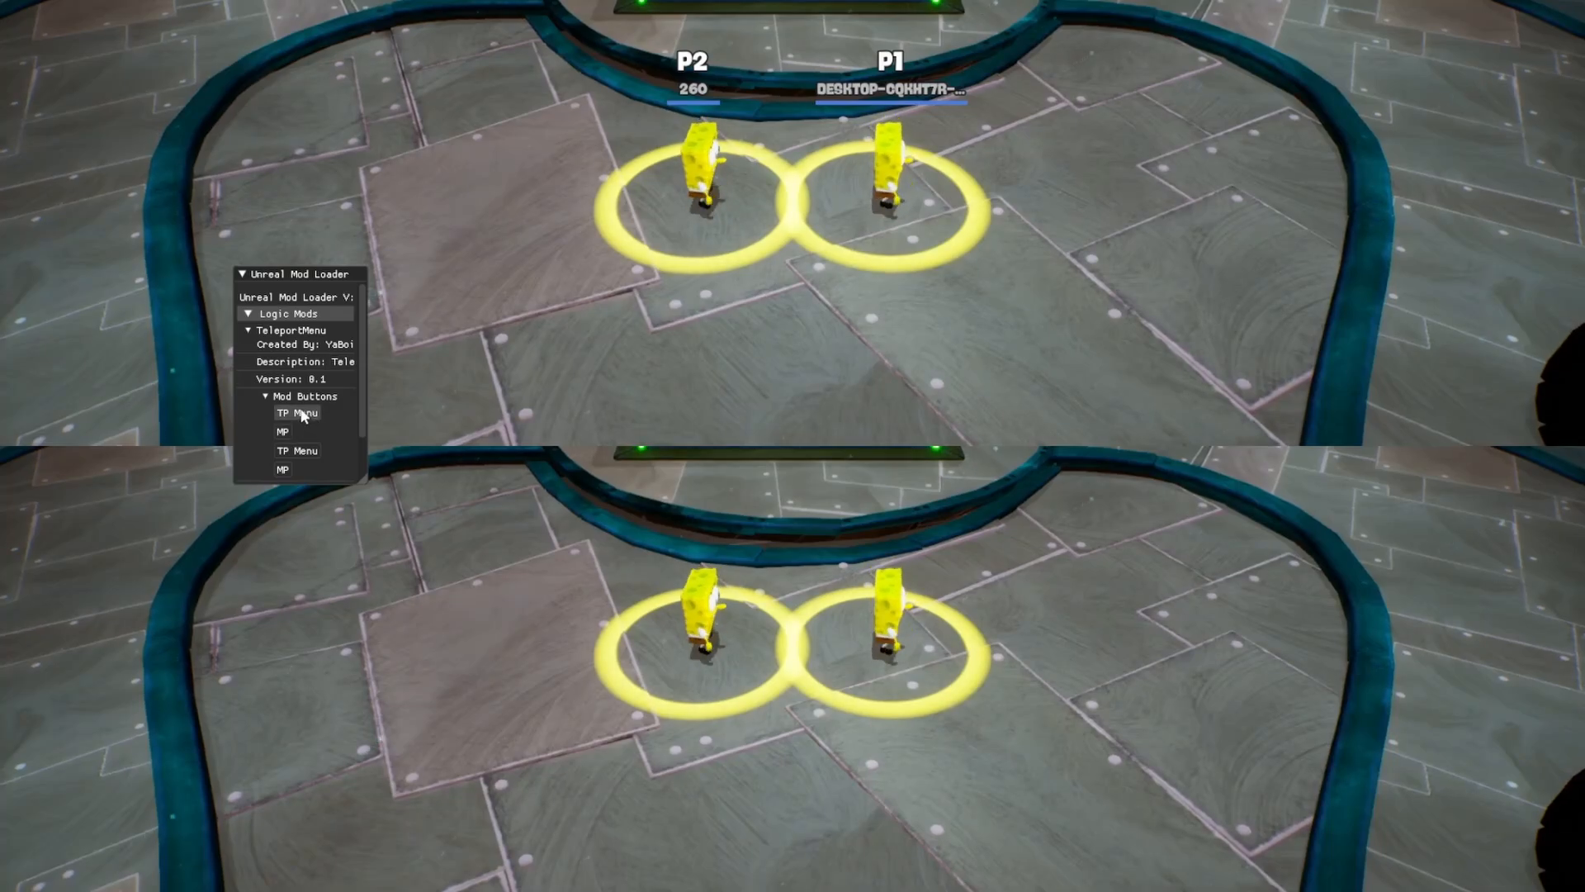
- Use TP Menu in the overlay to teleport from the intro map to Bikini Bottom
{"action": "left_click", "coordinate": [297, 413]}
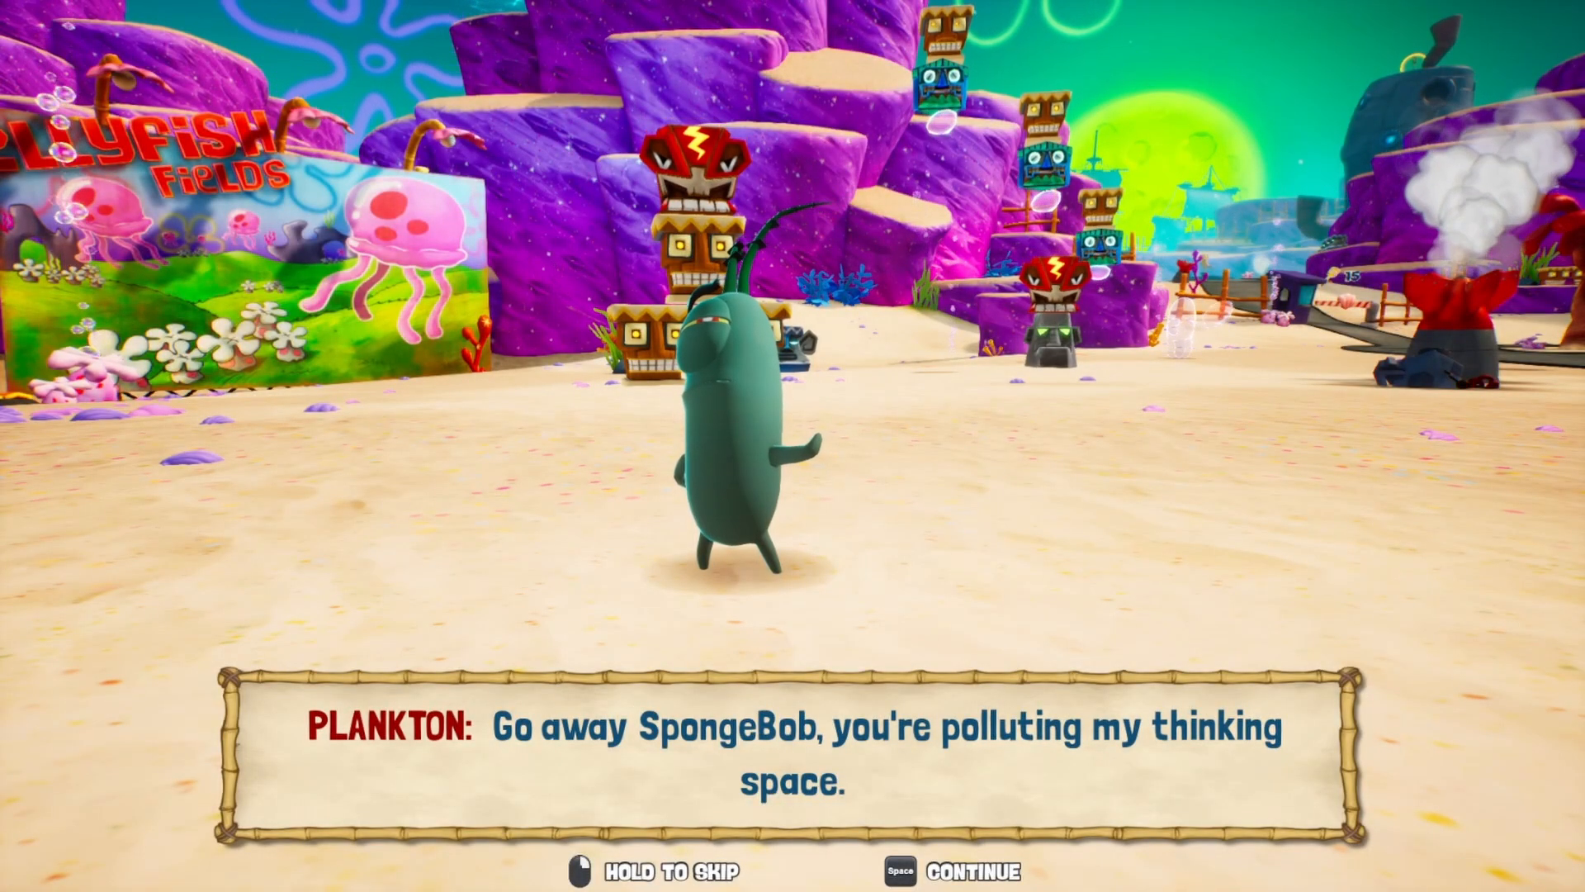
- Advance past Plankton's line of dialogue in Bikini Bottom
{"action": "key", "text": "space"}
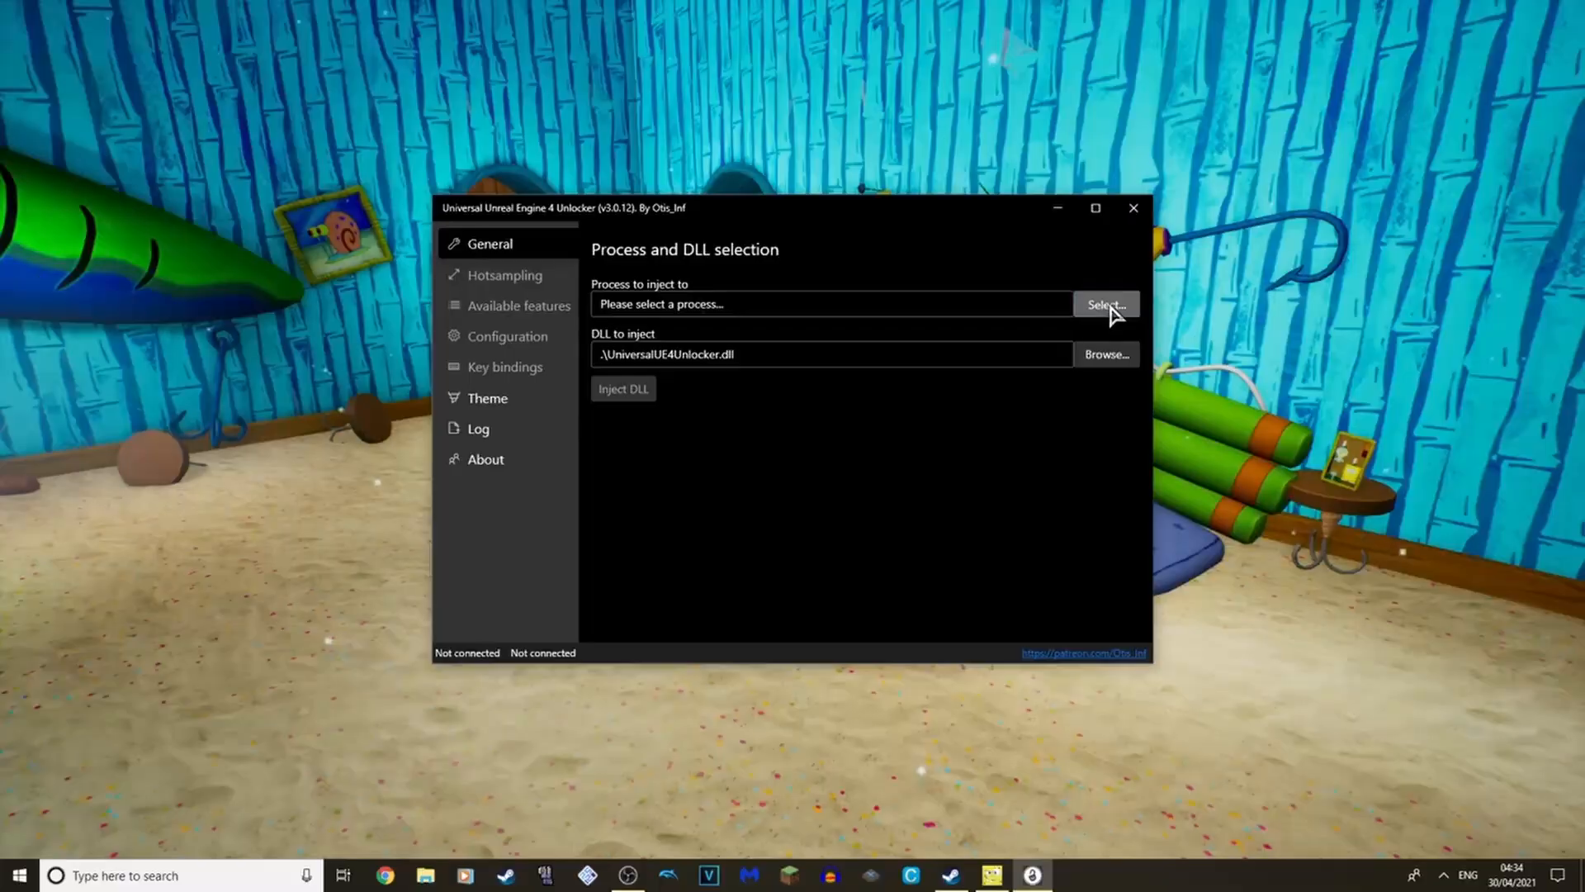
- Select Pineapple-Win64-Shipping.exe as the target process and inject the unlocker DLL
{"action": "left_click", "coordinate": [1106, 304]}
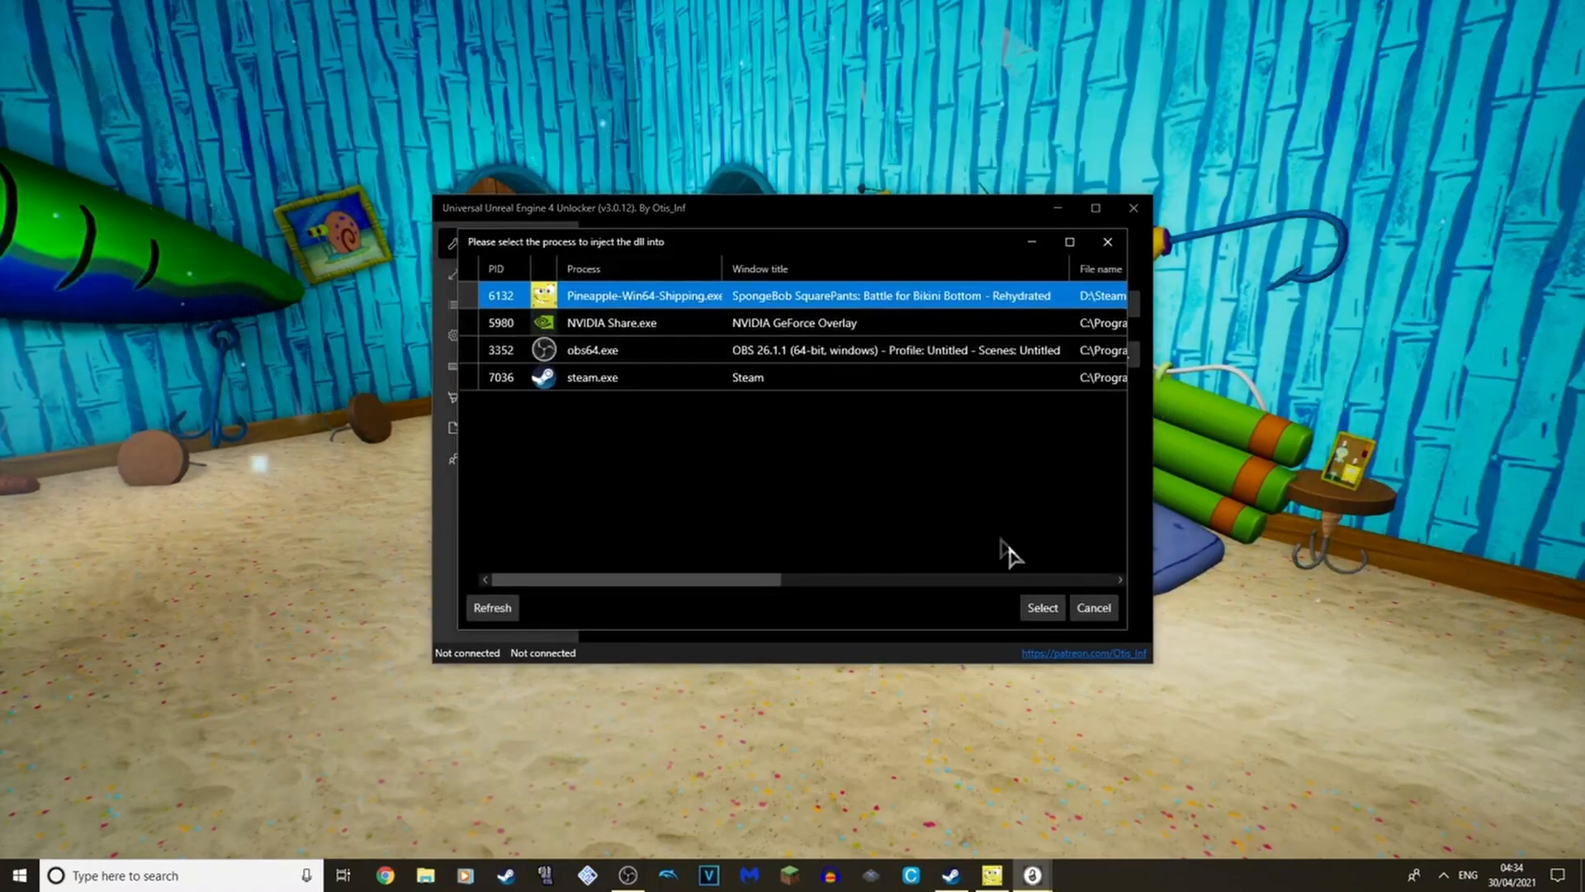
{"action": "left_click", "coordinate": [1042, 608]}
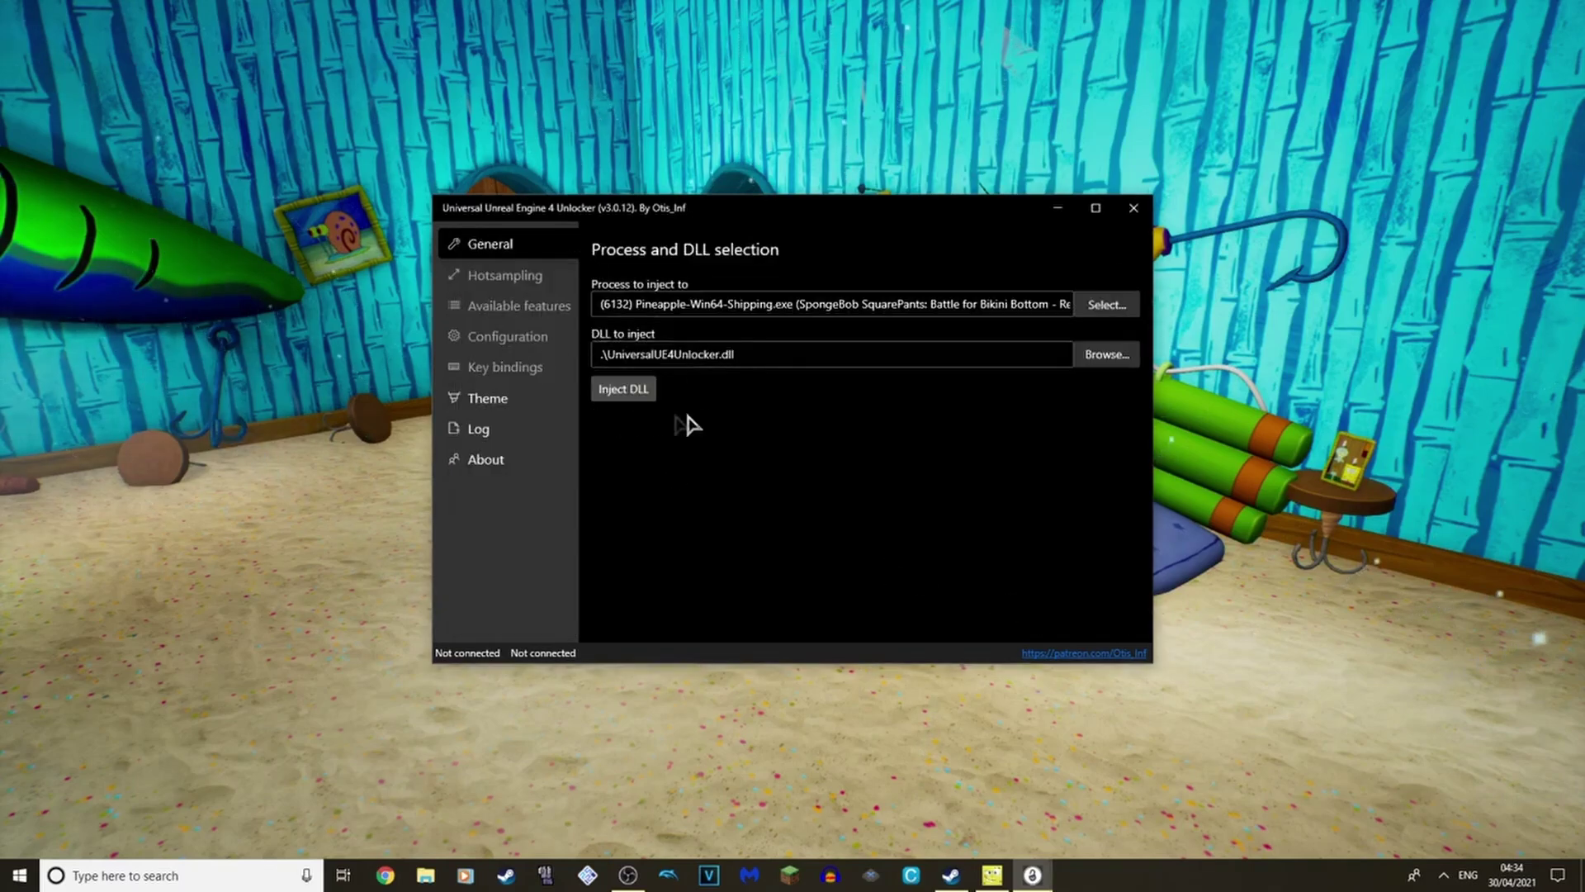
{"action": "left_click", "coordinate": [623, 389]}
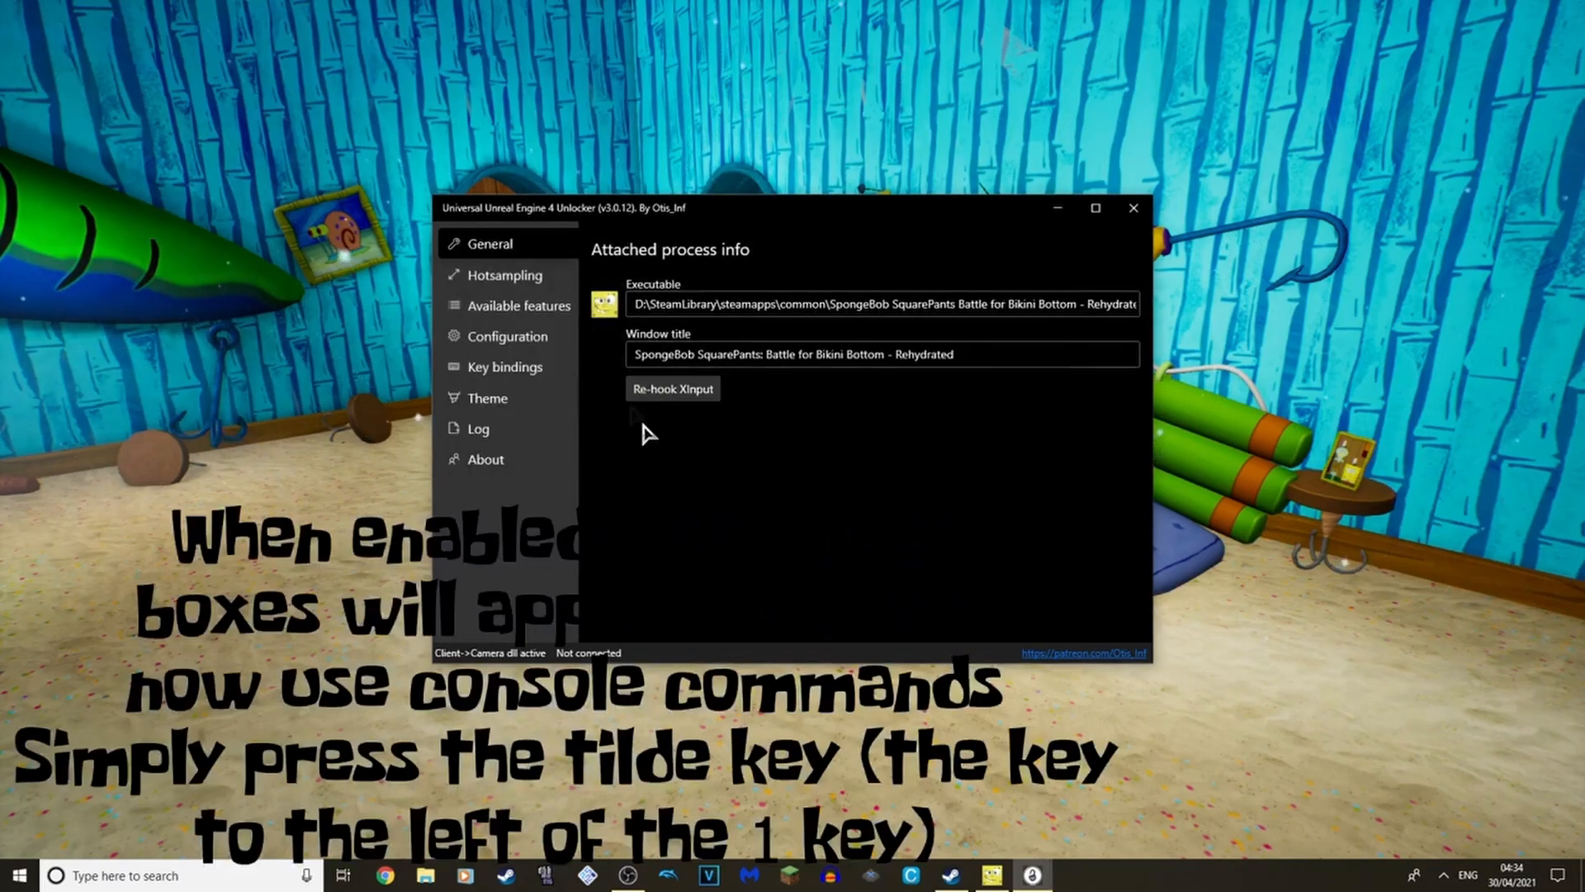